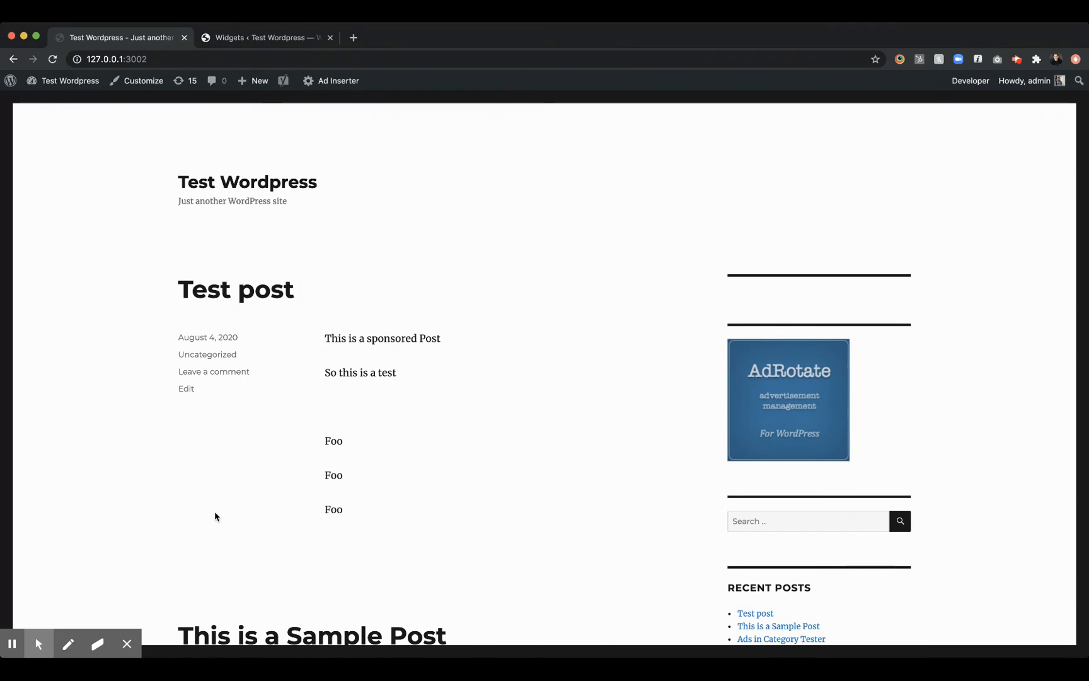
{"action": "mouse_move", "coordinate": [764, 309]}
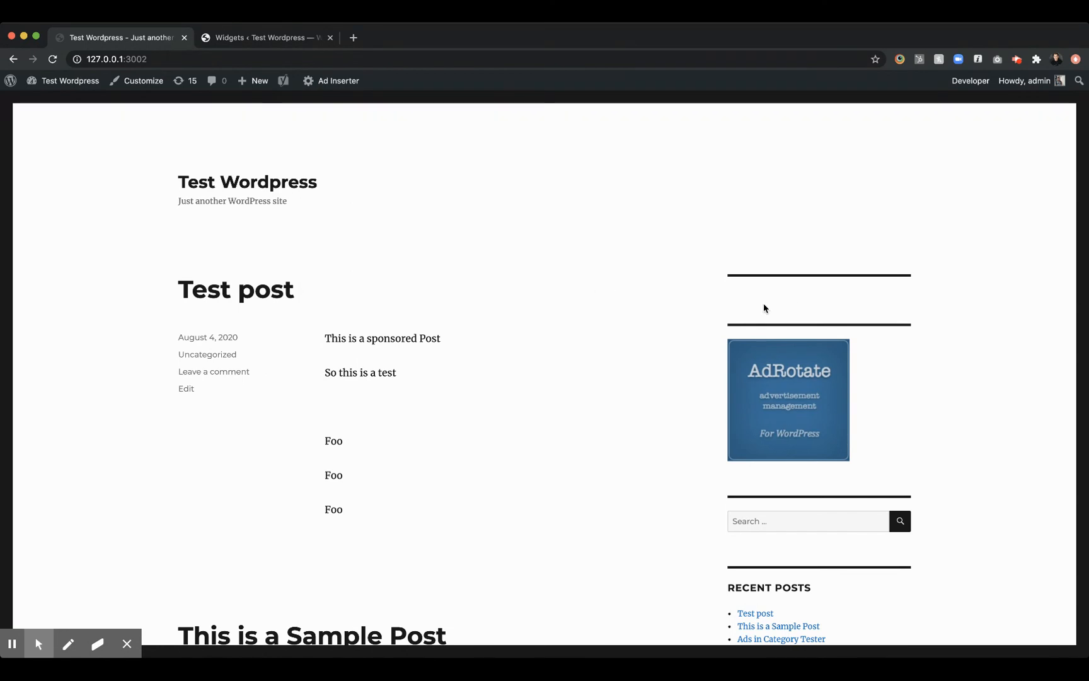
{"action": "mouse_move", "coordinate": [682, 333]}
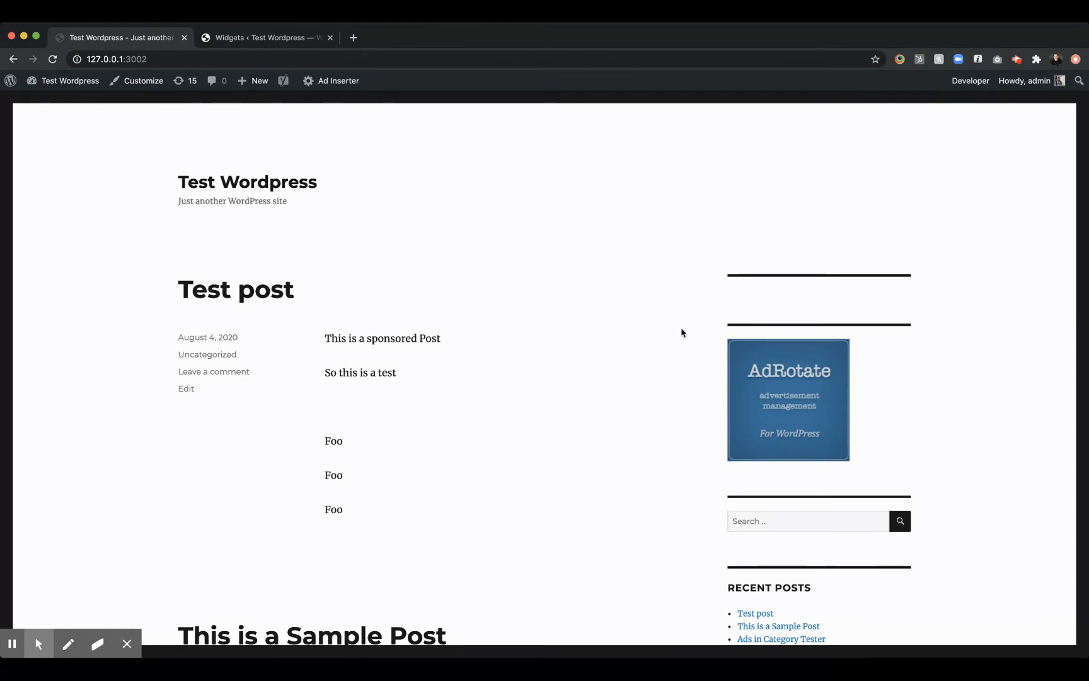
Go to AdRotate's Manage Adverts list showing ParkAve 300x250 needing attention.
{"action": "left_click", "coordinate": [267, 38]}
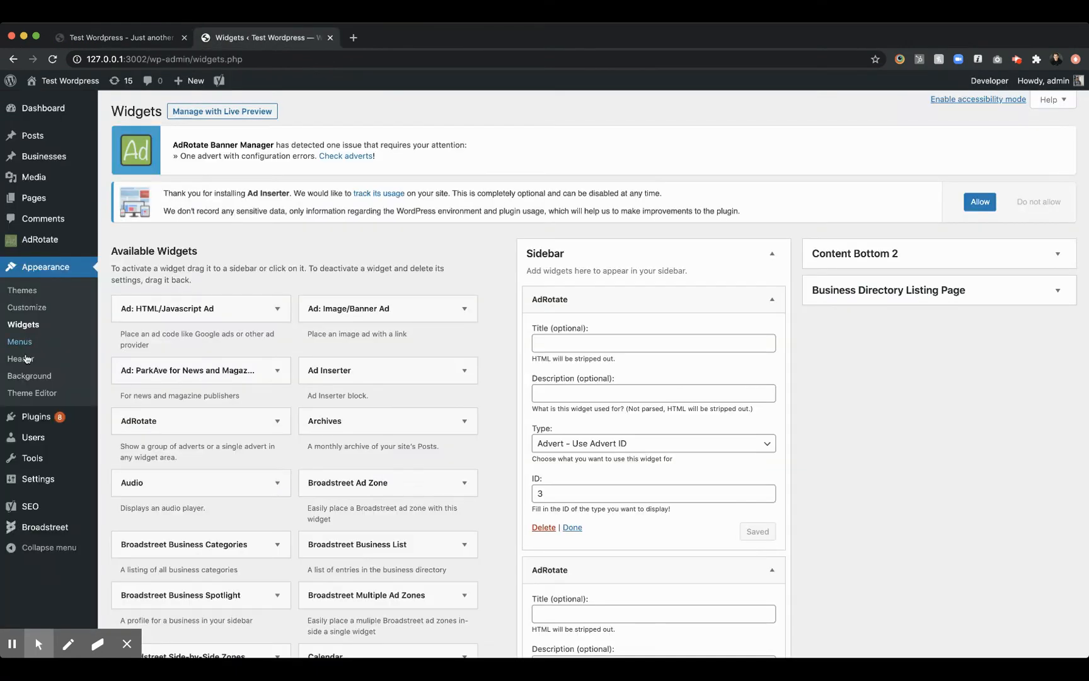
{"action": "left_click", "coordinate": [39, 240]}
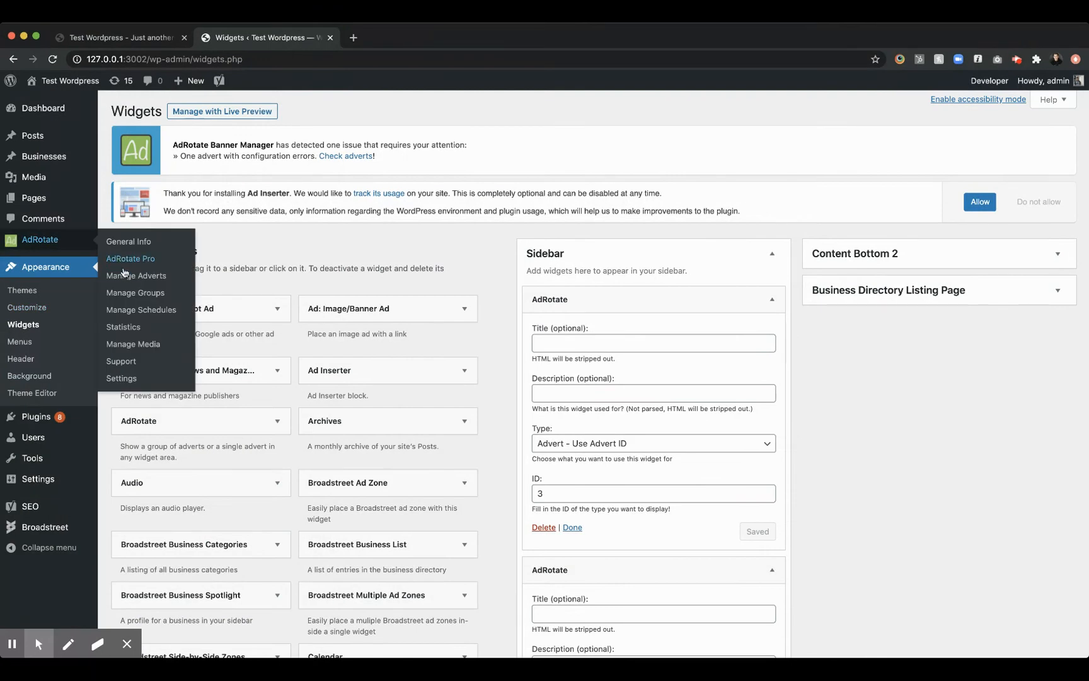
{"action": "mouse_move", "coordinate": [136, 275]}
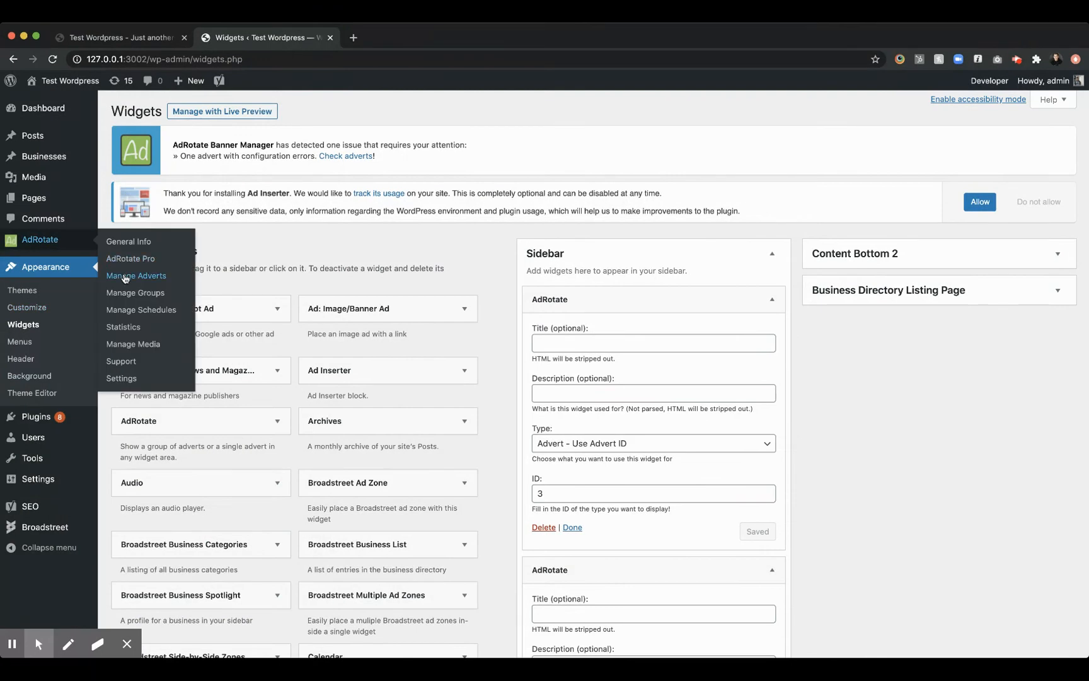
{"action": "left_click", "coordinate": [136, 276]}
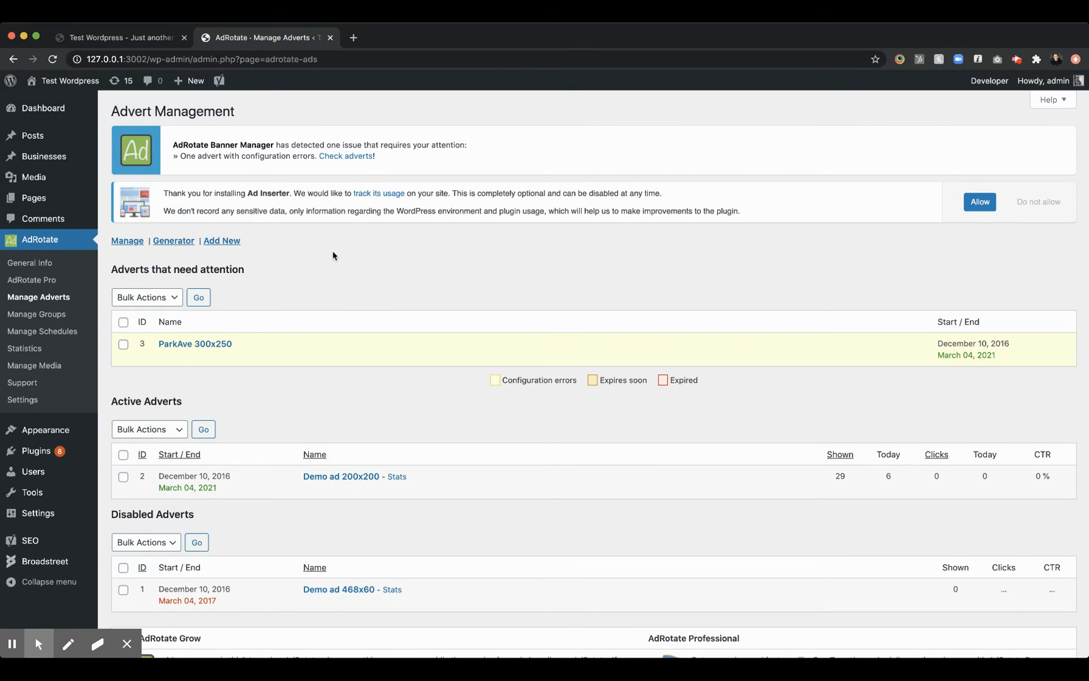
{"action": "mouse_move", "coordinate": [188, 355]}
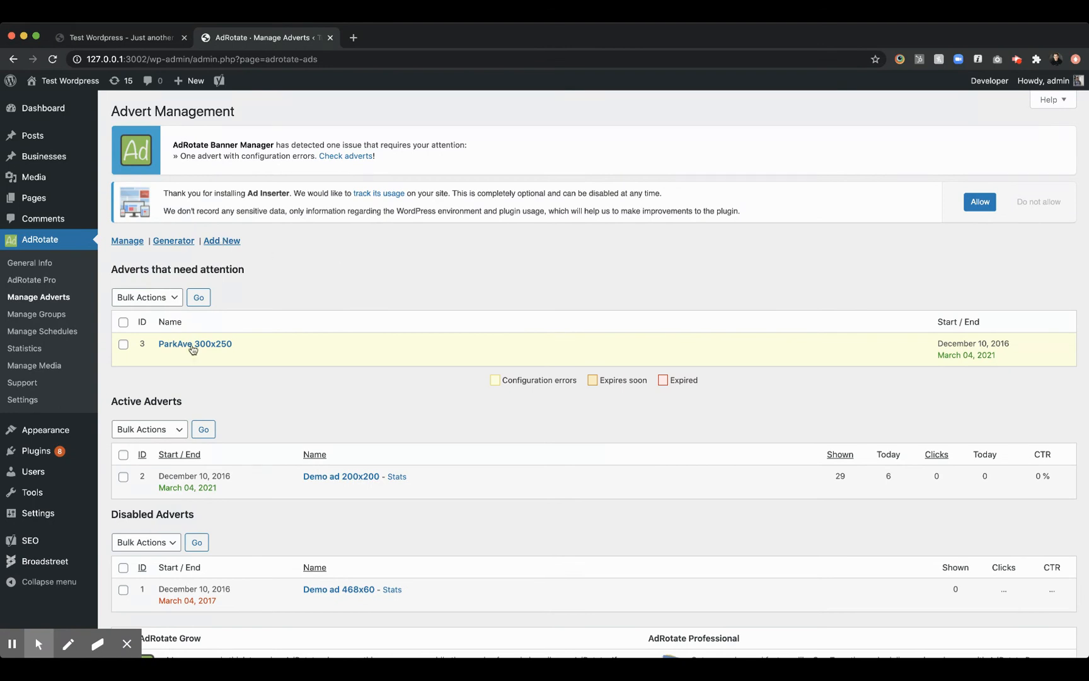
Open the ParkAve 300x250 advert's Edit Advert form with its empty AdCode.
{"action": "left_click", "coordinate": [194, 344]}
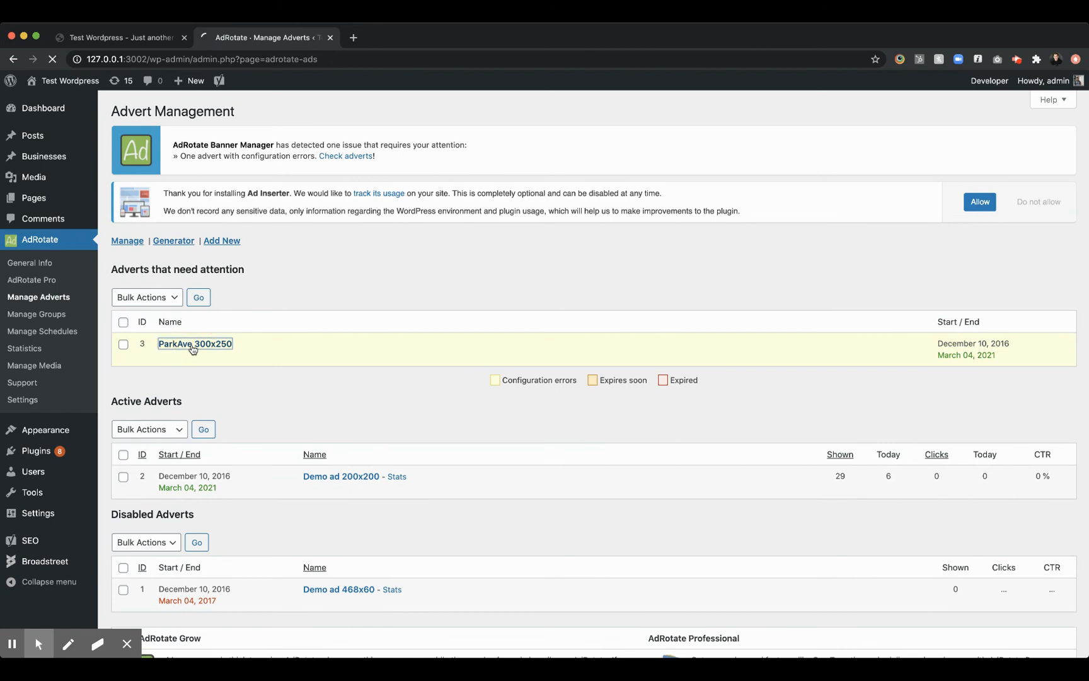
{"action": "left_click", "coordinate": [195, 343]}
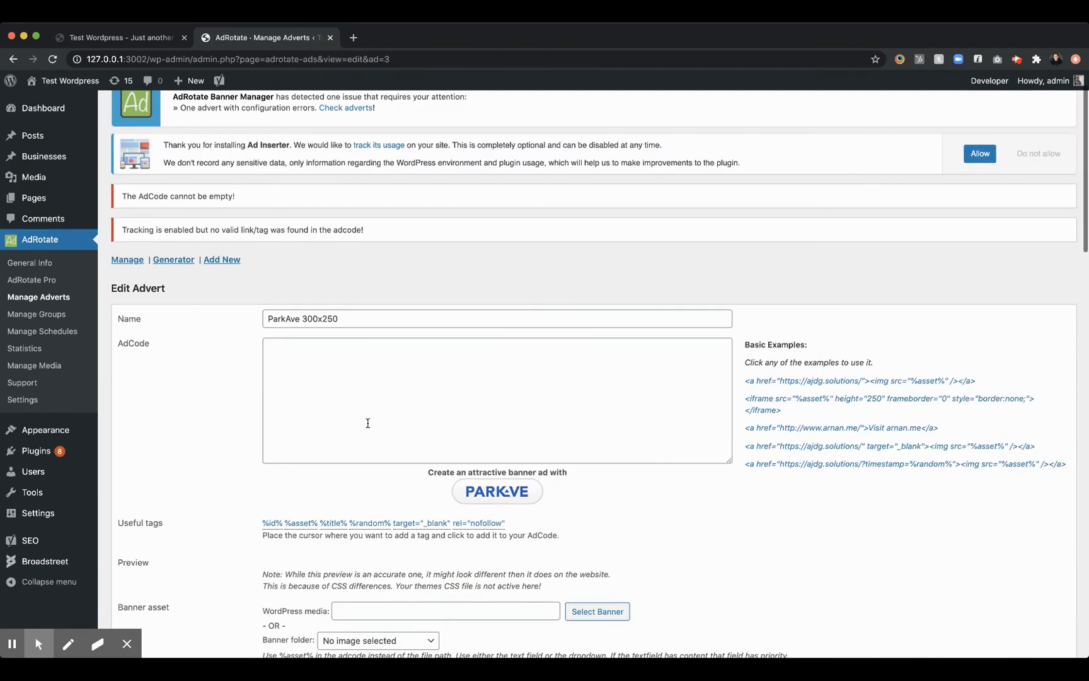
{"action": "mouse_move", "coordinate": [250, 371]}
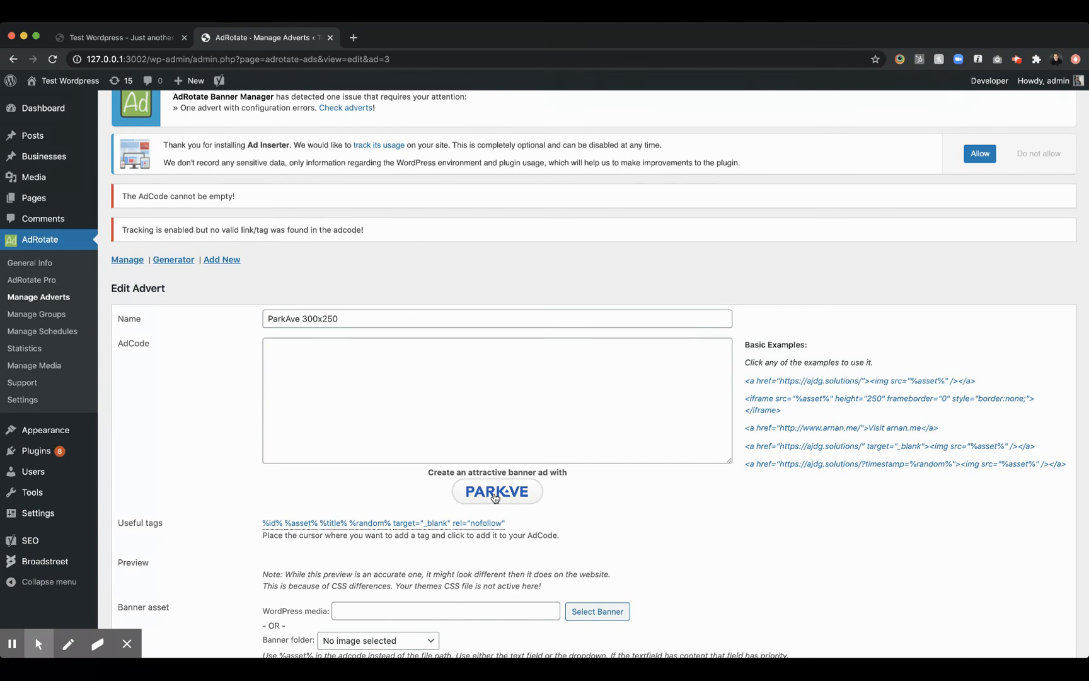
Launch the ParkAve builder from the AdCode box and browse its format catalogue.
{"action": "left_click", "coordinate": [496, 492]}
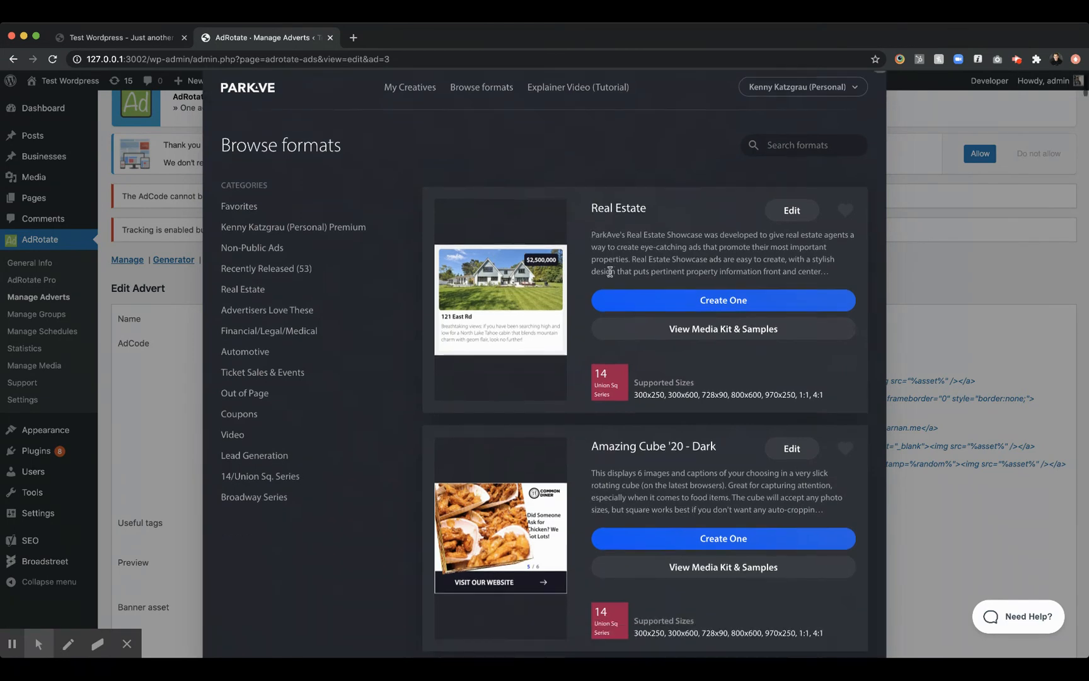
{"action": "scroll", "scroll_direction": "down", "scroll_amount": 3}
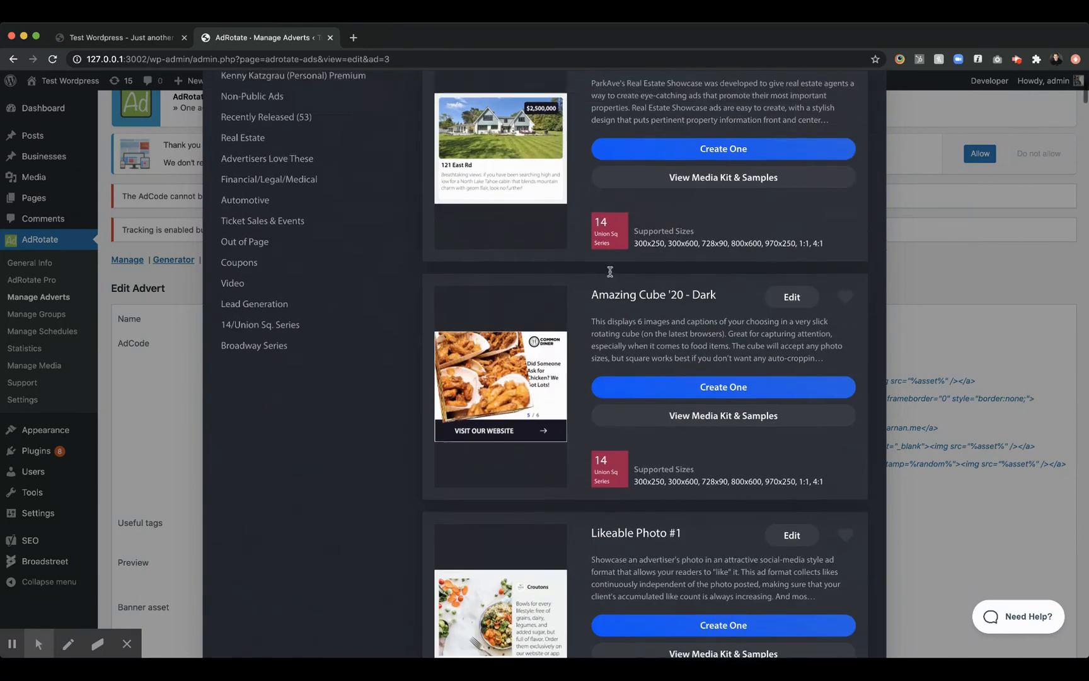
{"action": "scroll", "scroll_direction": "down", "scroll_amount": 3}
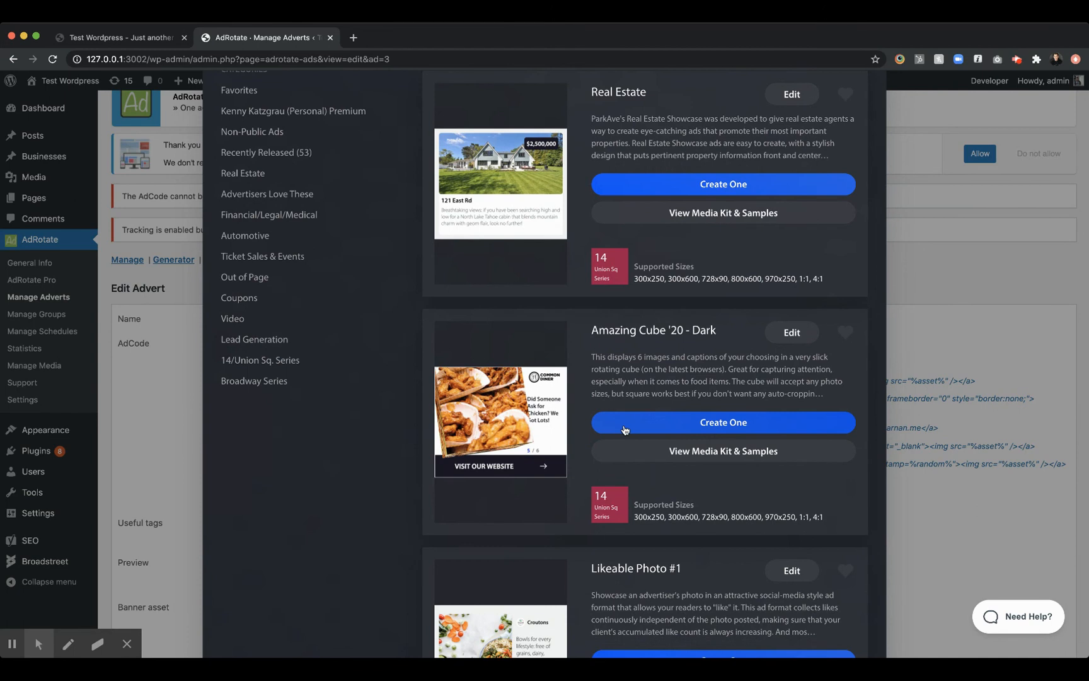
Start a new Amazing Cube '20 - Dark ad at 300x250.
{"action": "left_click", "coordinate": [723, 422]}
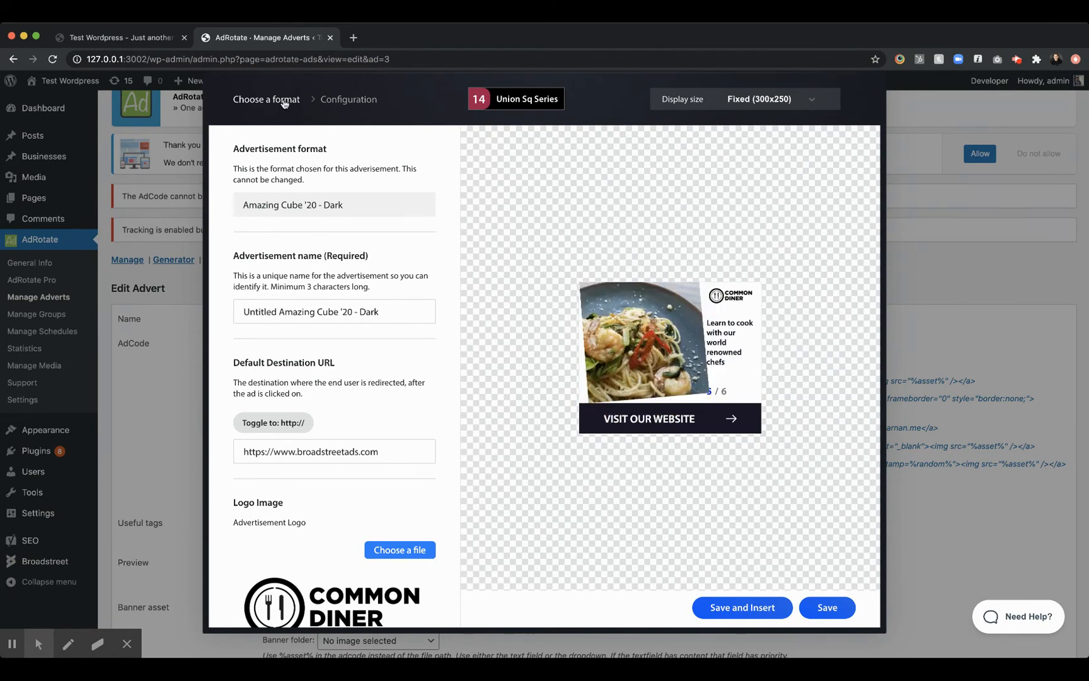
Abandon the Amazing Cube setup and start a Real Estate format ad instead.
{"action": "left_click", "coordinate": [266, 99]}
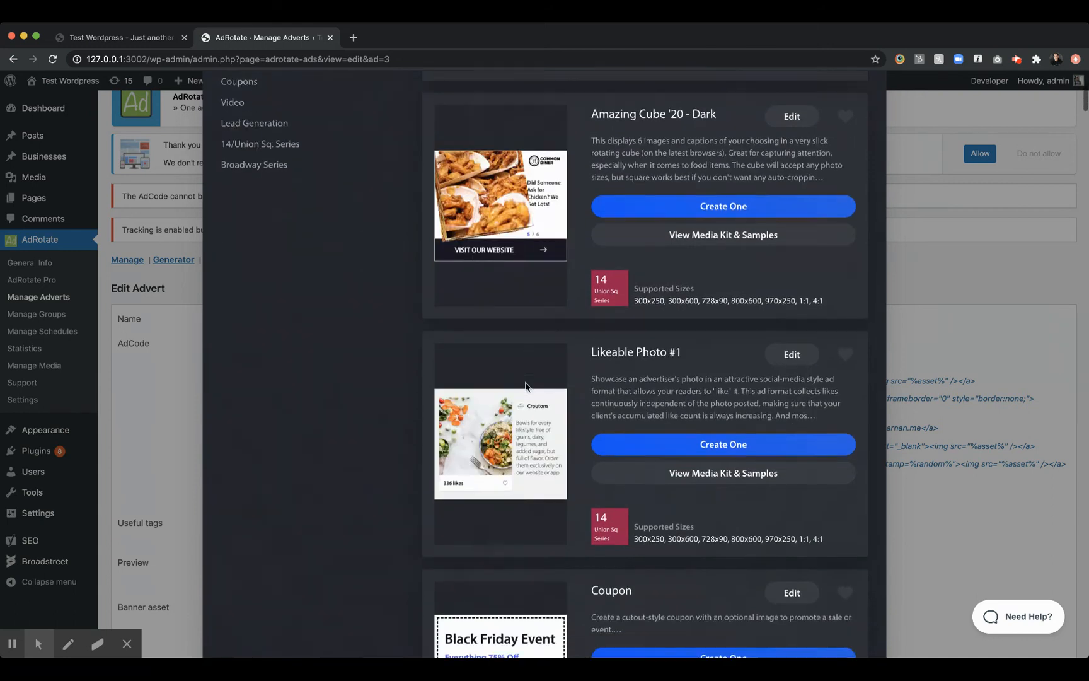
{"action": "scroll", "scroll_direction": "down", "scroll_amount": 3}
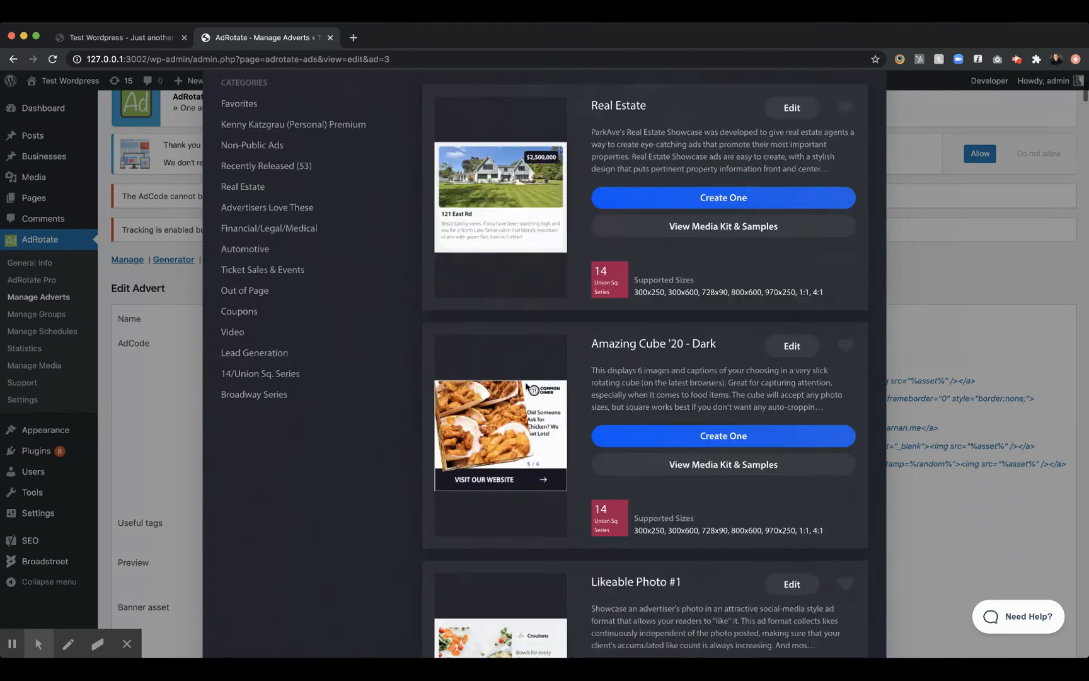
{"action": "scroll", "scroll_direction": "down", "scroll_amount": 3}
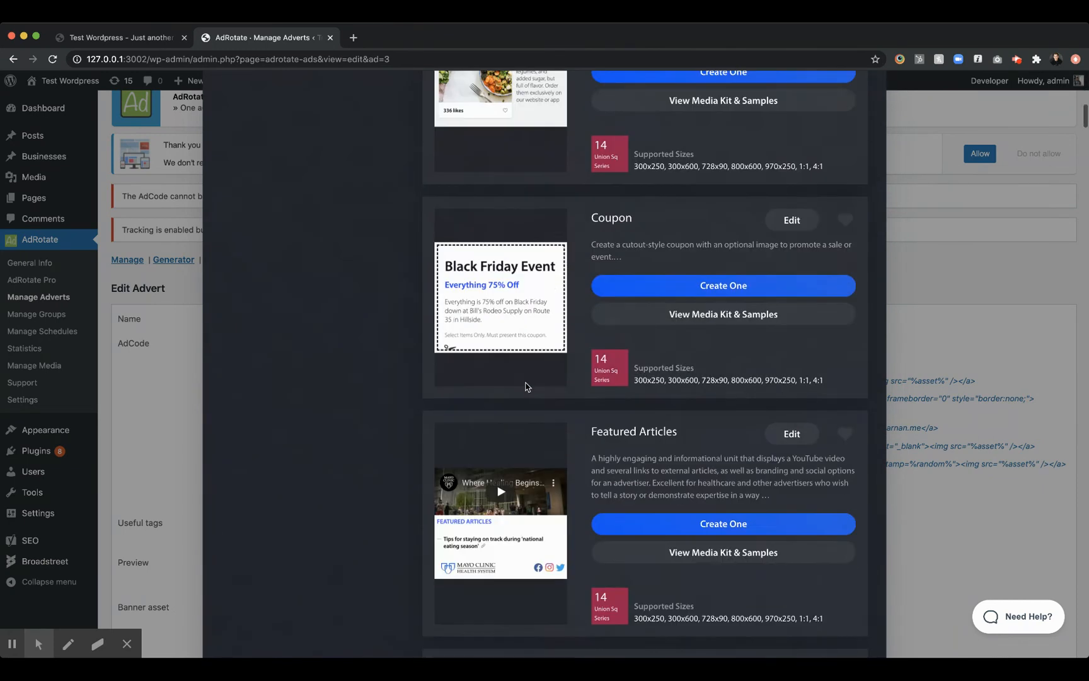
{"action": "scroll", "scroll_direction": "down", "scroll_amount": 3}
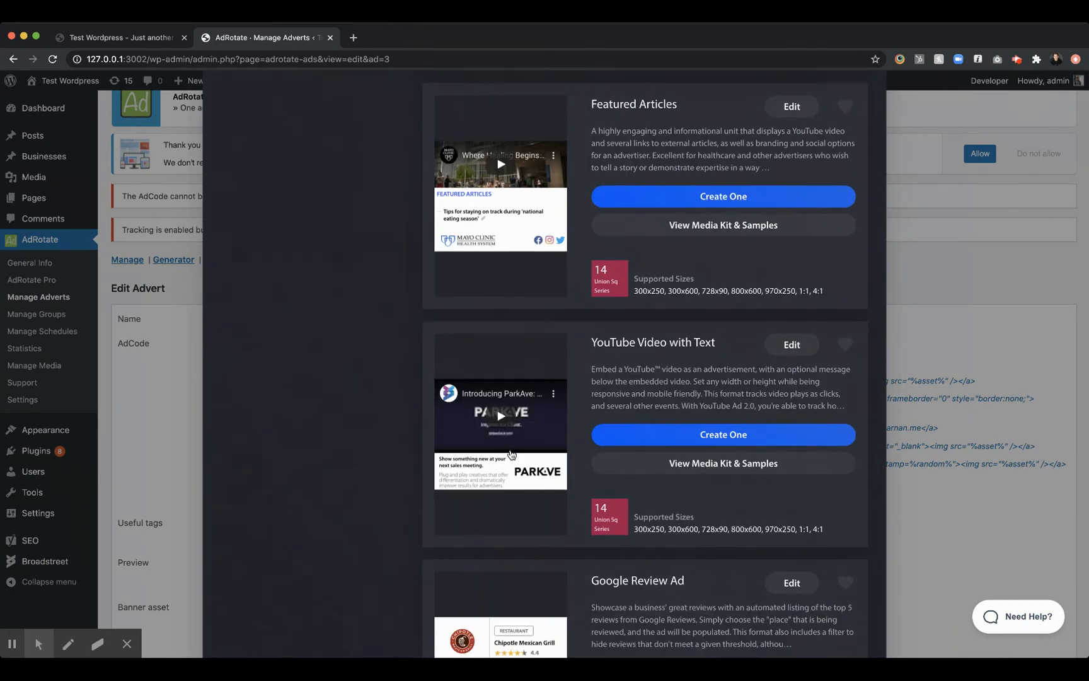
{"action": "scroll", "scroll_direction": "down", "scroll_amount": 3}
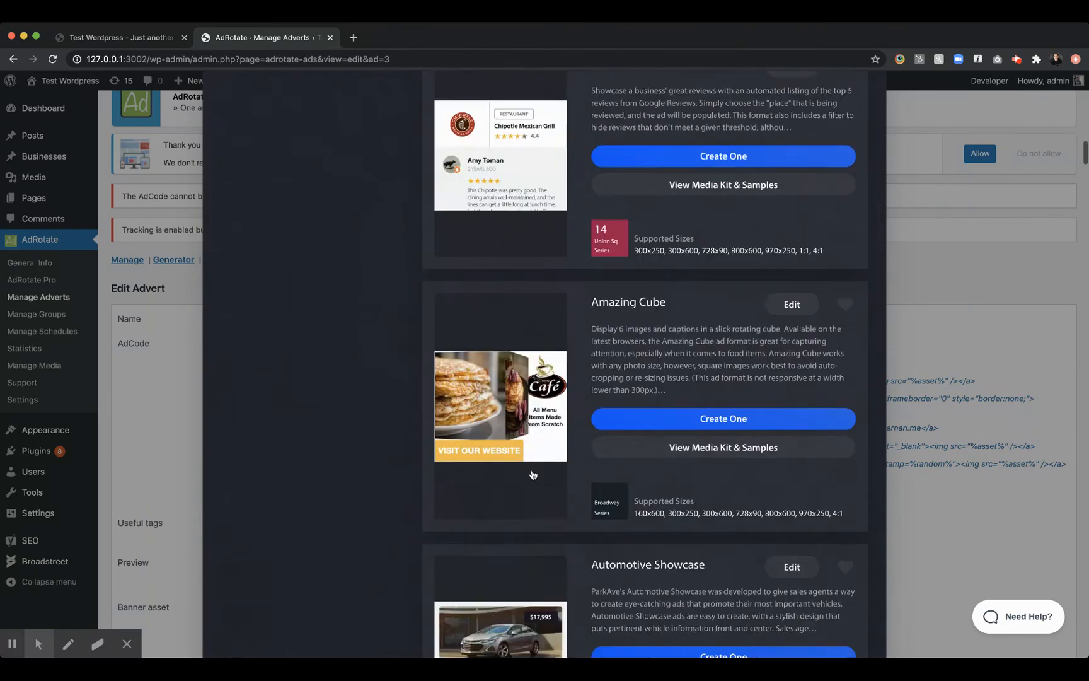
{"action": "scroll", "scroll_direction": "down", "scroll_amount": 3}
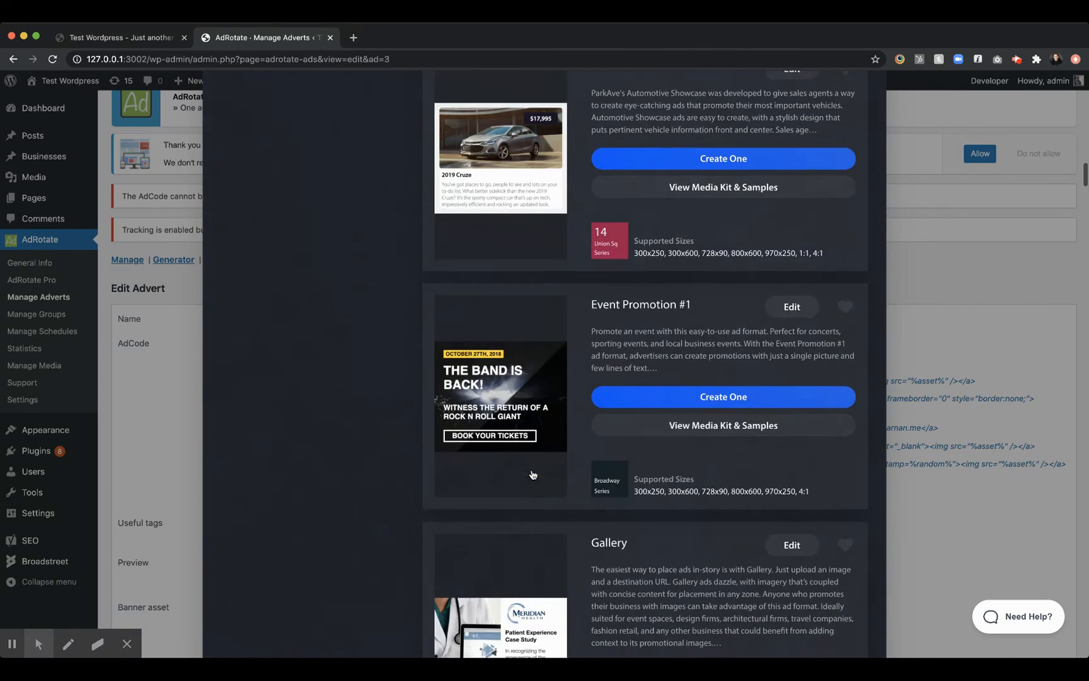
{"action": "scroll", "scroll_direction": "down", "scroll_amount": 3}
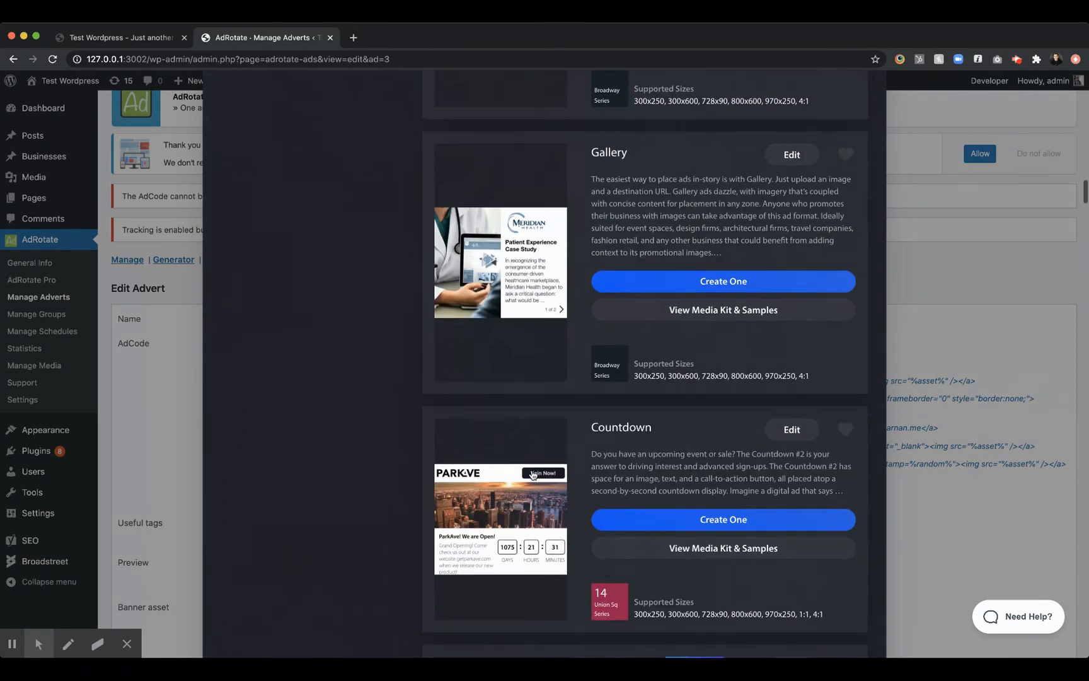
{"action": "scroll", "scroll_direction": "down", "scroll_amount": 3}
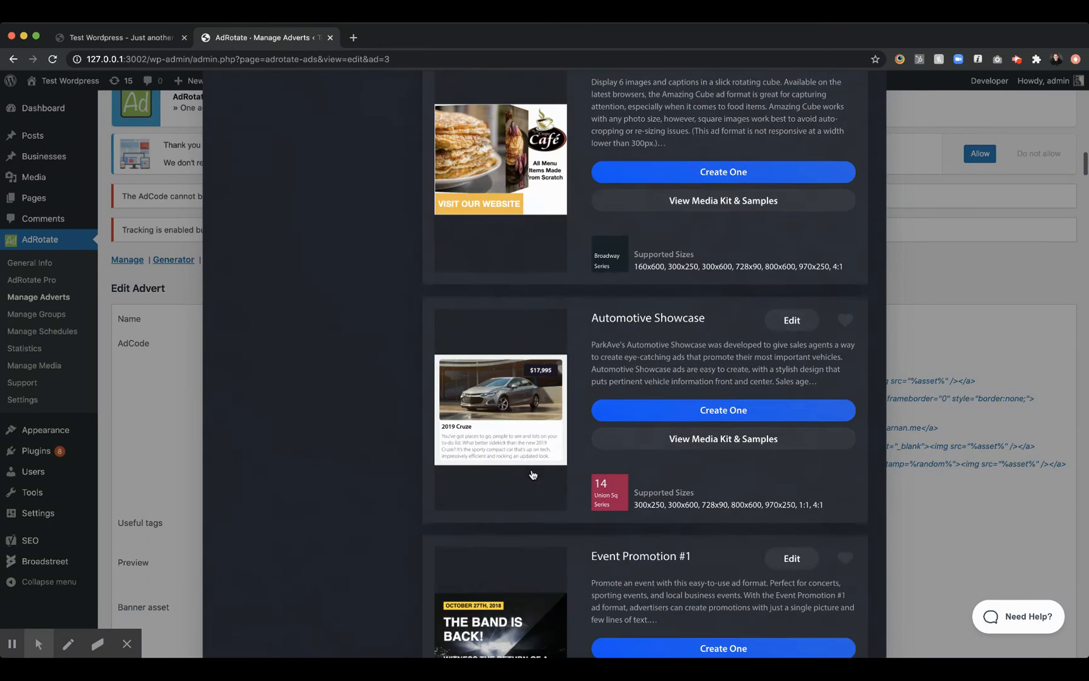
{"action": "scroll", "scroll_direction": "down", "scroll_amount": 3}
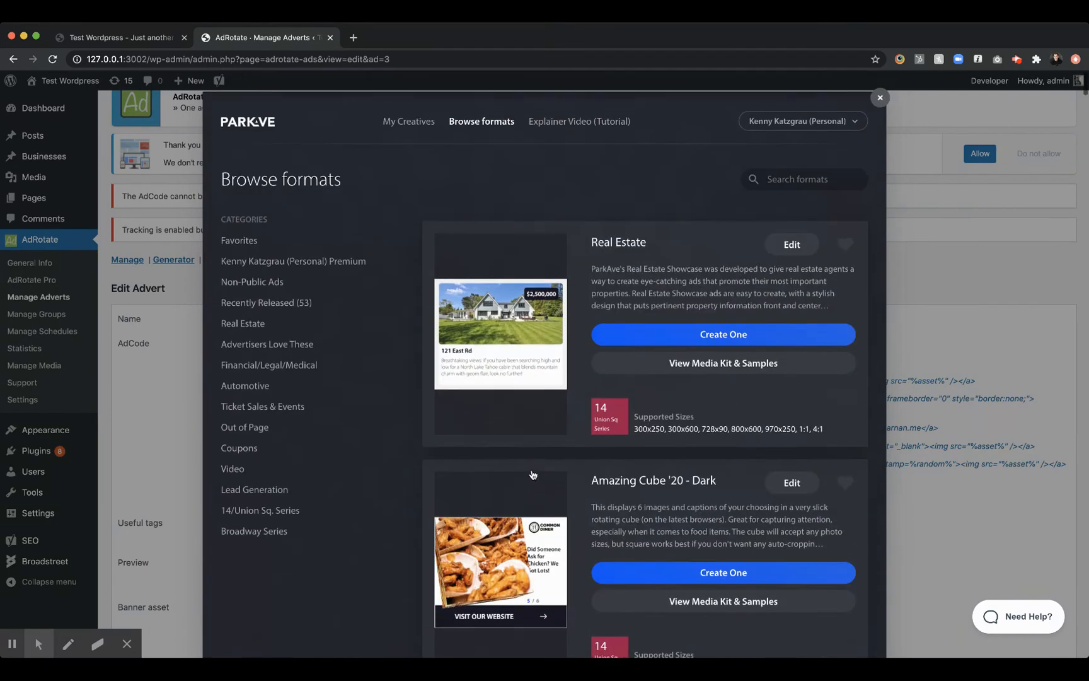
{"action": "scroll", "scroll_direction": "down", "scroll_amount": 3}
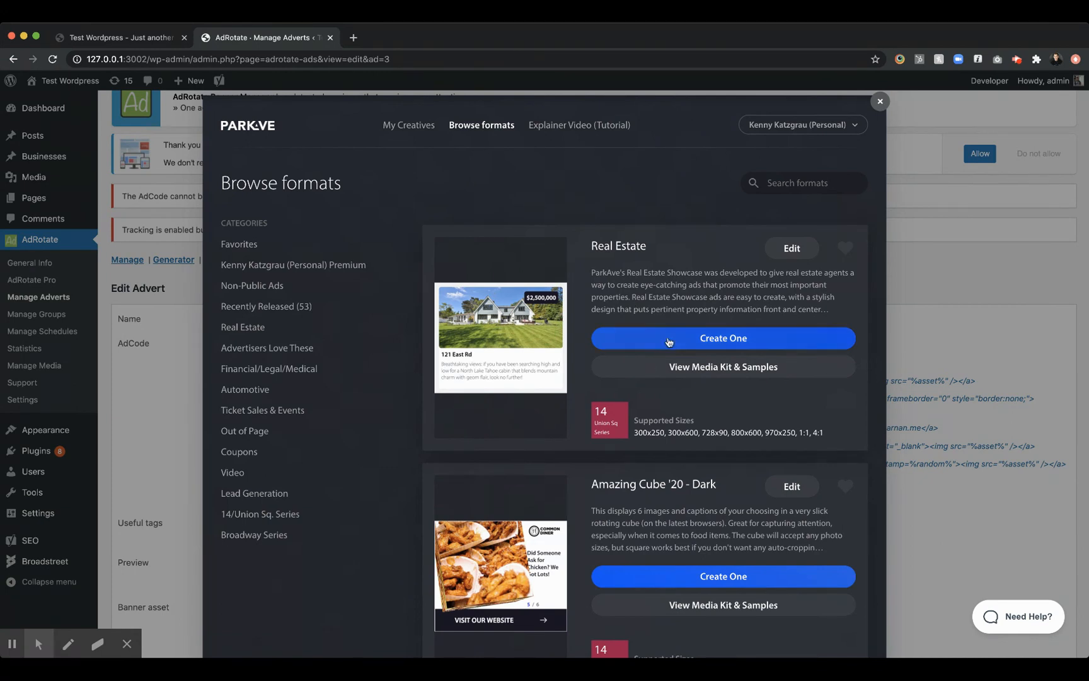
{"action": "left_click", "coordinate": [722, 338]}
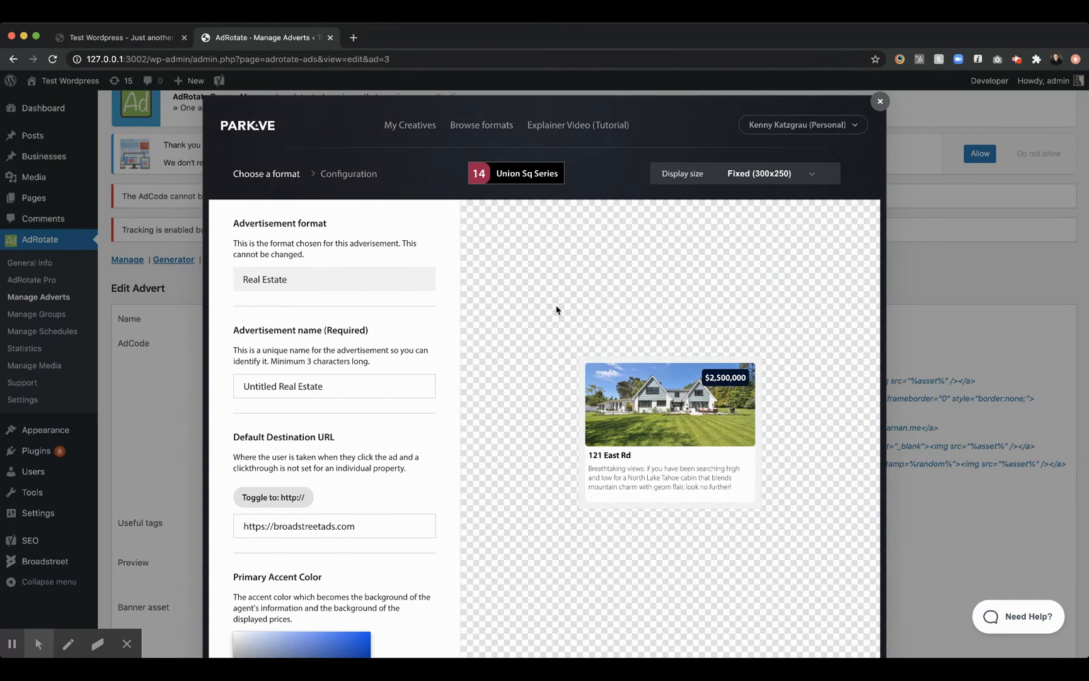
Name the advertisement 'Sample Real Estate' and check the Display size setting.
{"action": "left_click", "coordinate": [333, 386]}
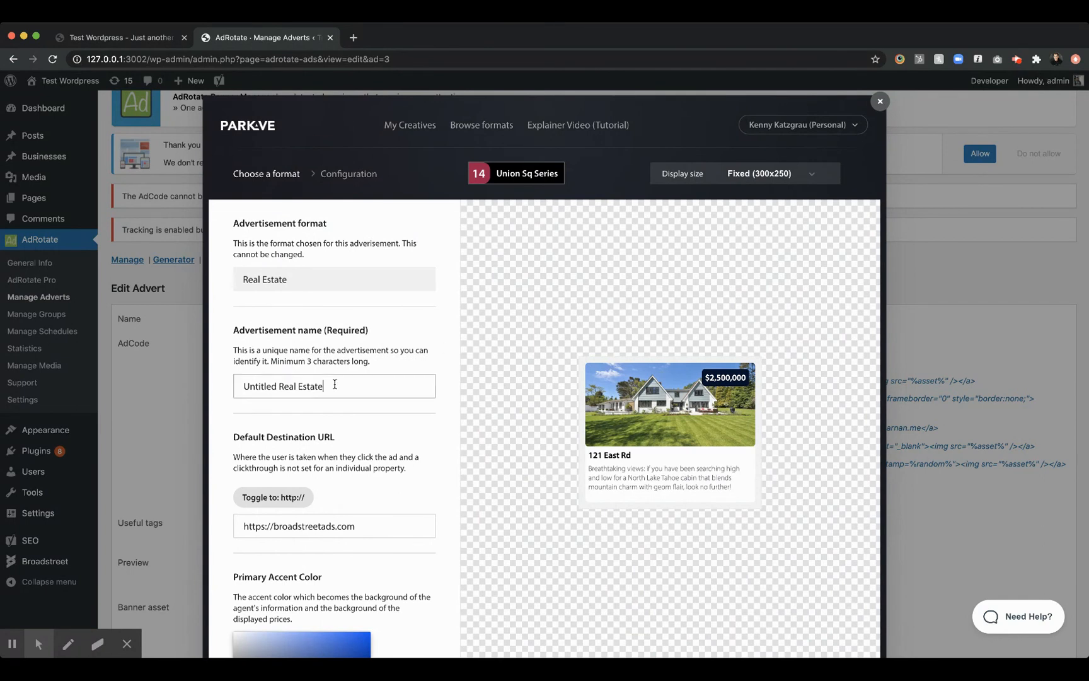
{"action": "type", "text": "Samp"}
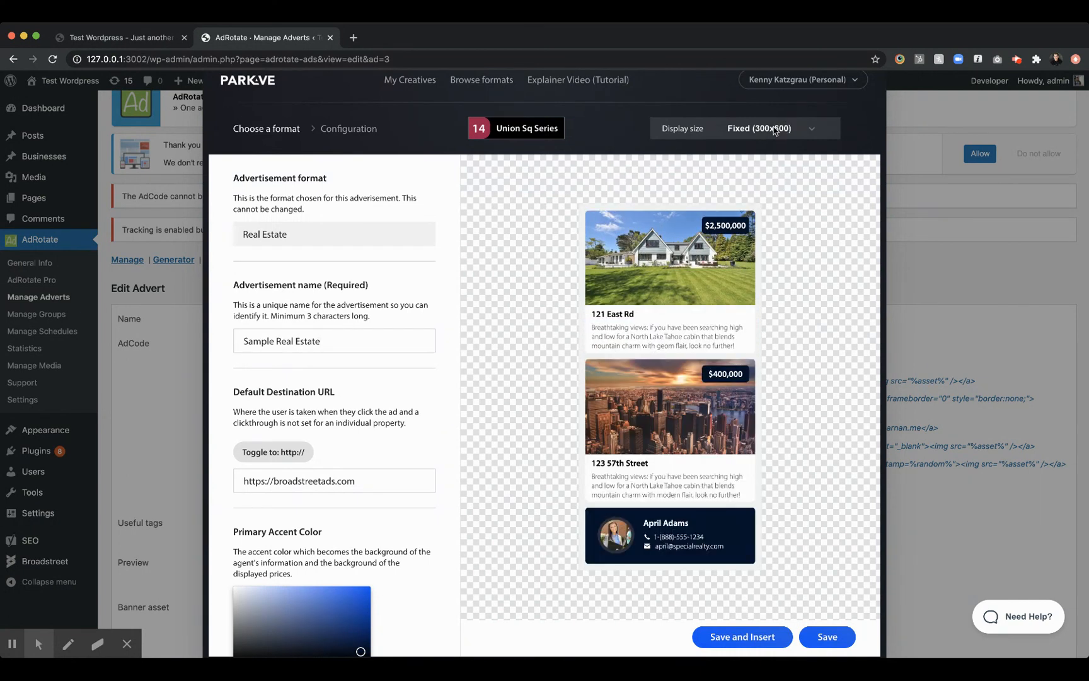
{"action": "left_click", "coordinate": [771, 128]}
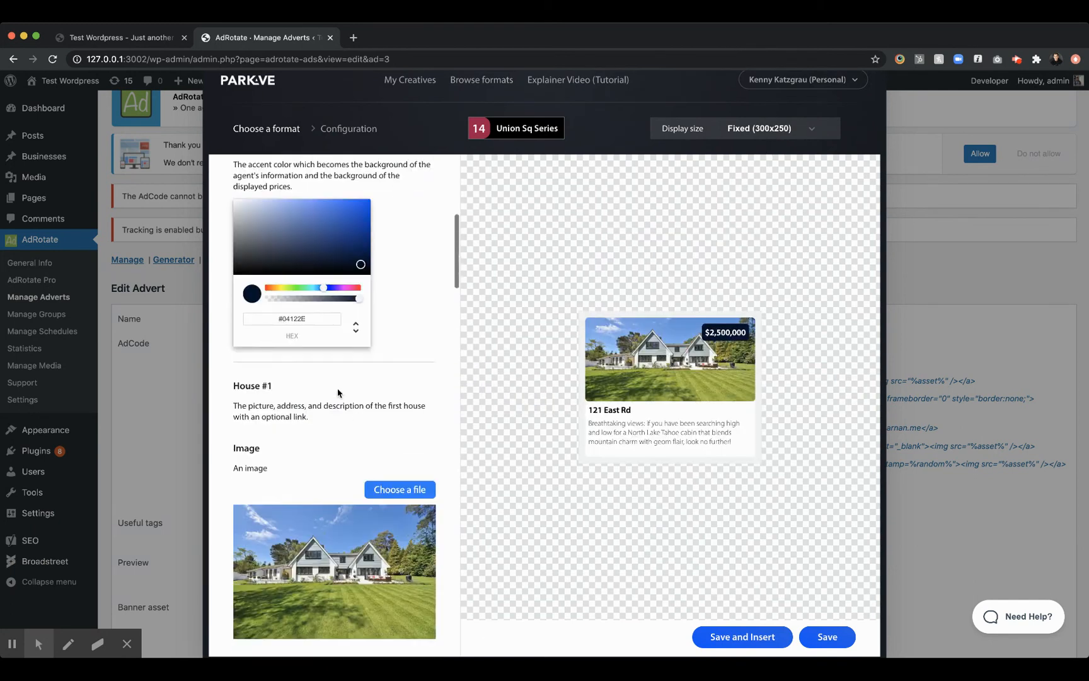
Choose a Pexels dusk house photo as the House #1 image.
{"action": "scroll", "scroll_direction": "down", "scroll_amount": 3}
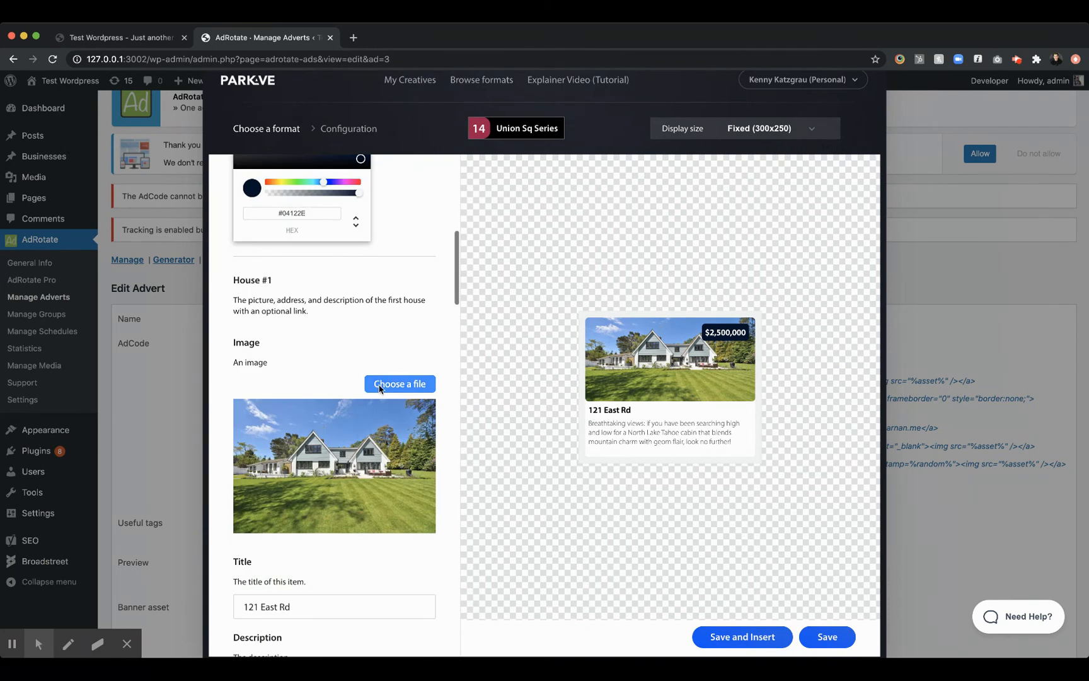
{"action": "left_click", "coordinate": [399, 383]}
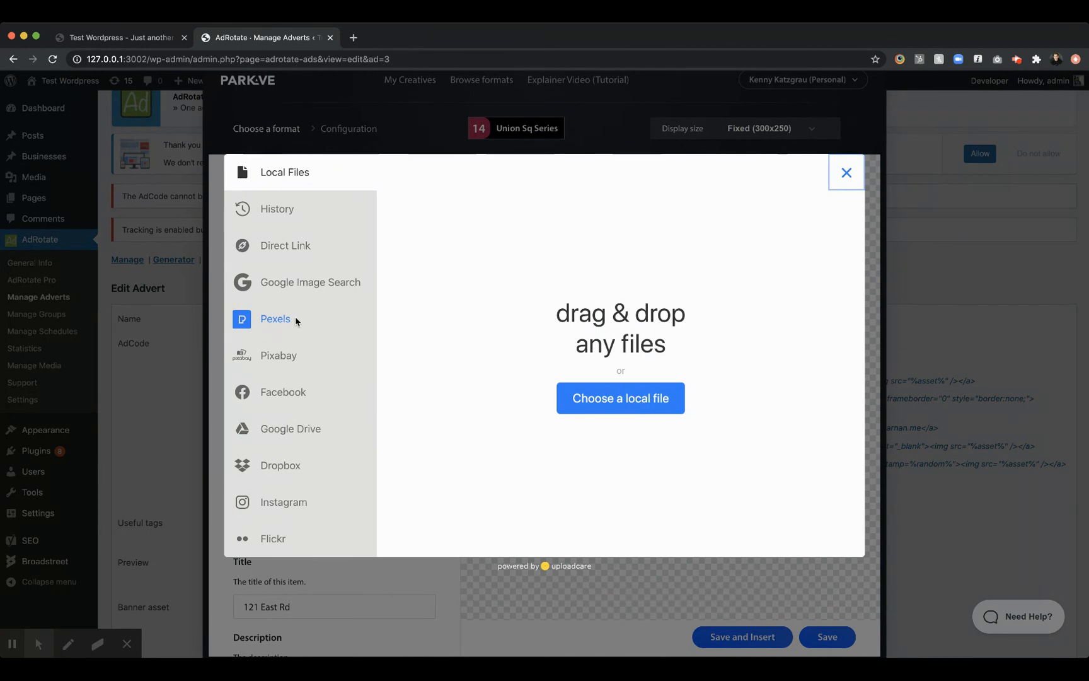
{"action": "left_click", "coordinate": [275, 319]}
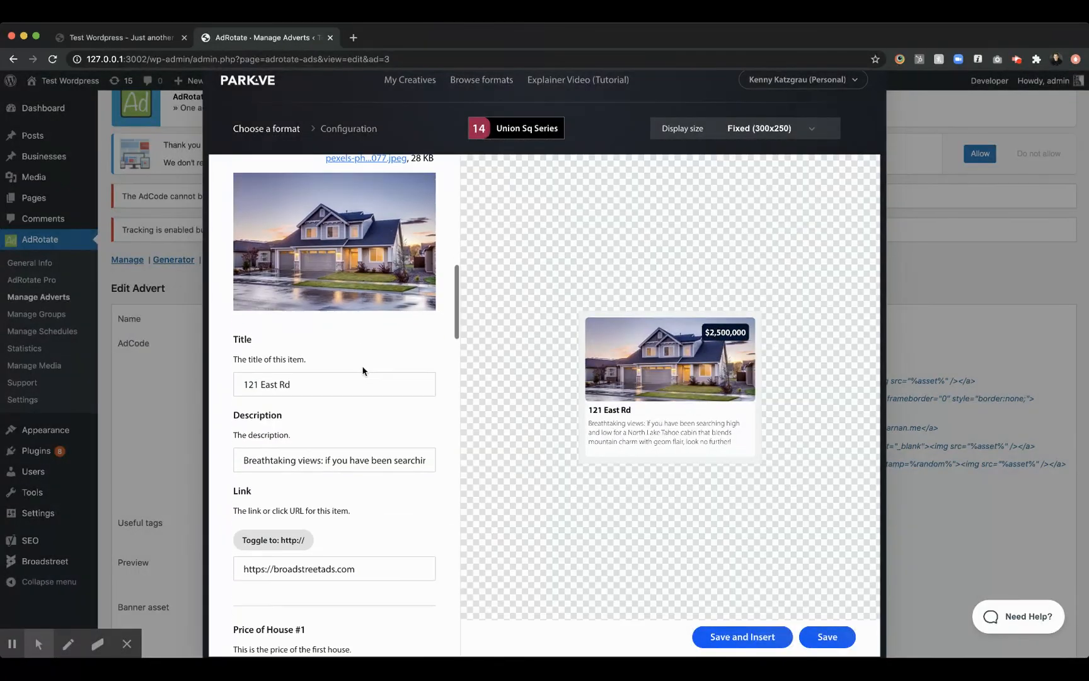
Review the house, price and realtor fields, then Save and Insert the code into AdCode.
{"action": "scroll", "scroll_direction": "down", "scroll_amount": 3}
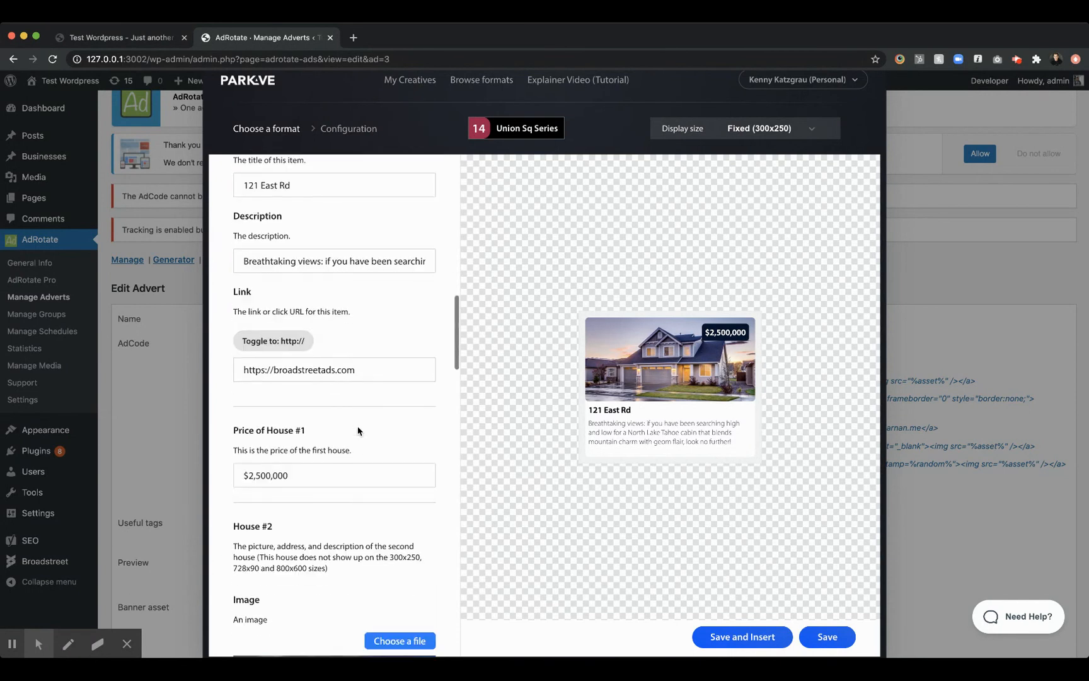
{"action": "scroll", "scroll_direction": "down", "scroll_amount": 3}
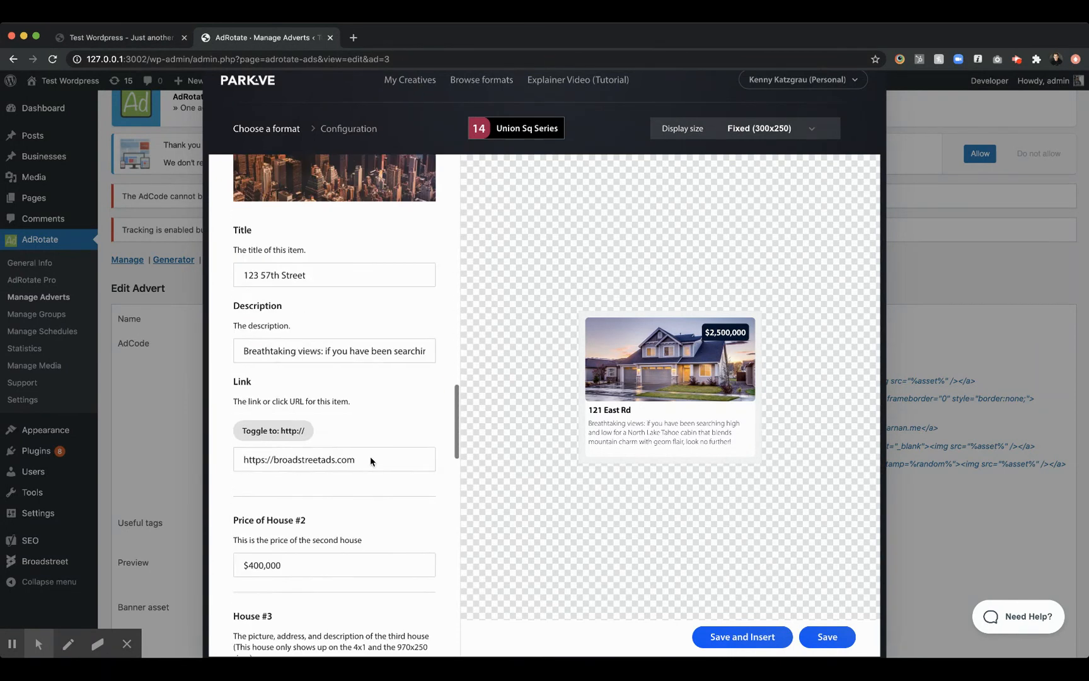
{"action": "scroll", "scroll_direction": "down", "scroll_amount": 3}
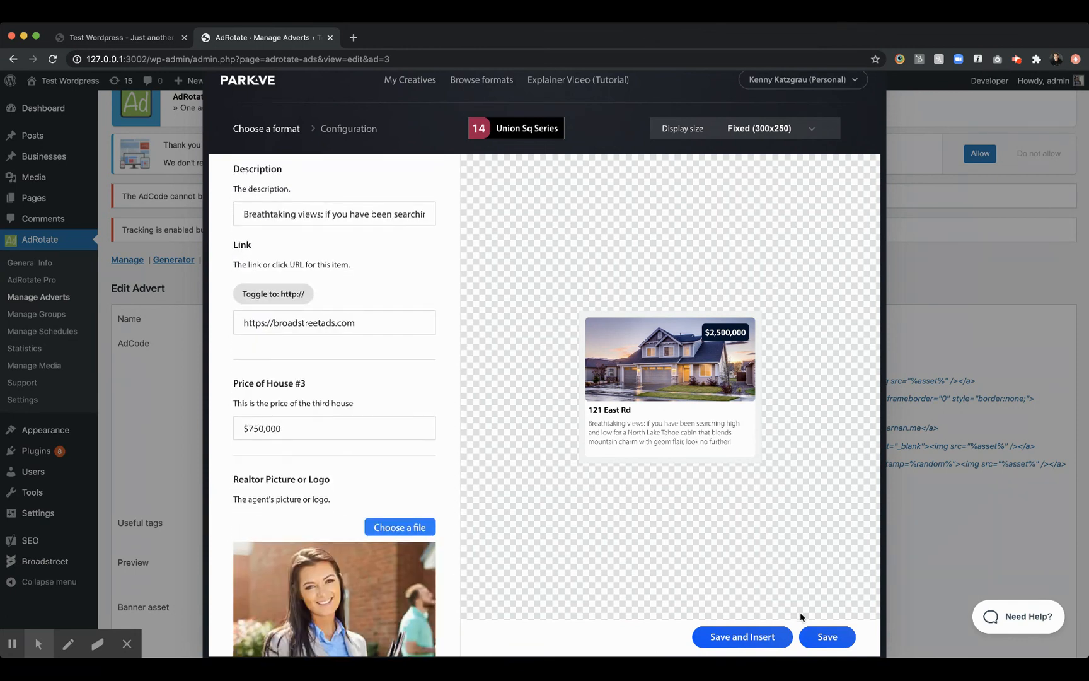
{"action": "scroll", "scroll_direction": "down", "scroll_amount": 3}
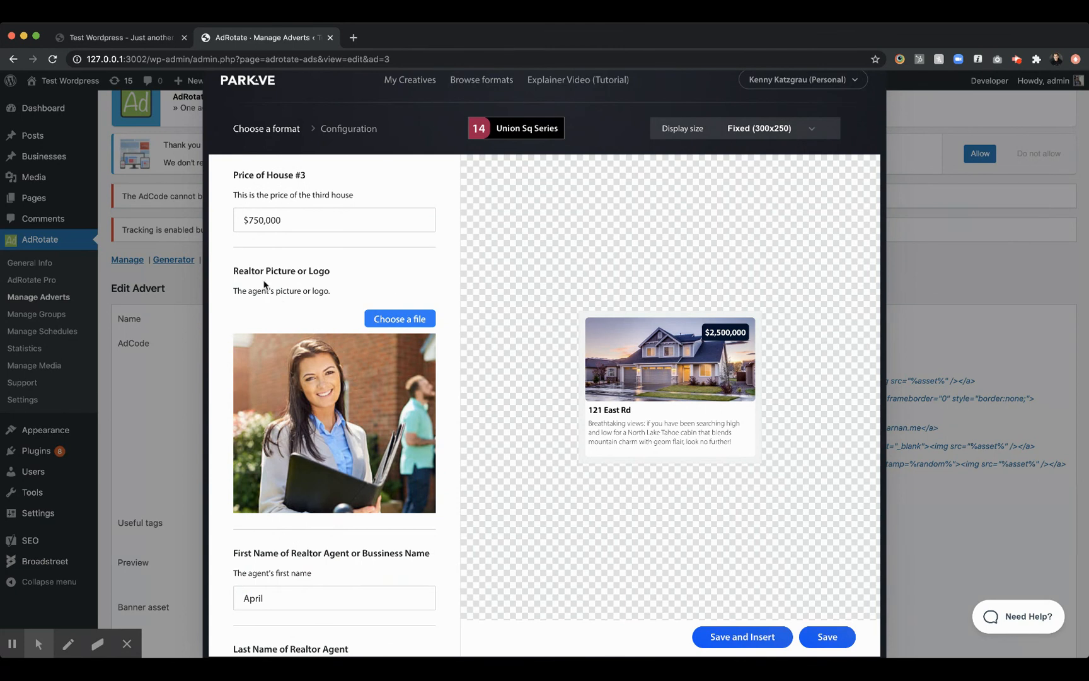
{"action": "scroll", "scroll_direction": "down", "scroll_amount": 3}
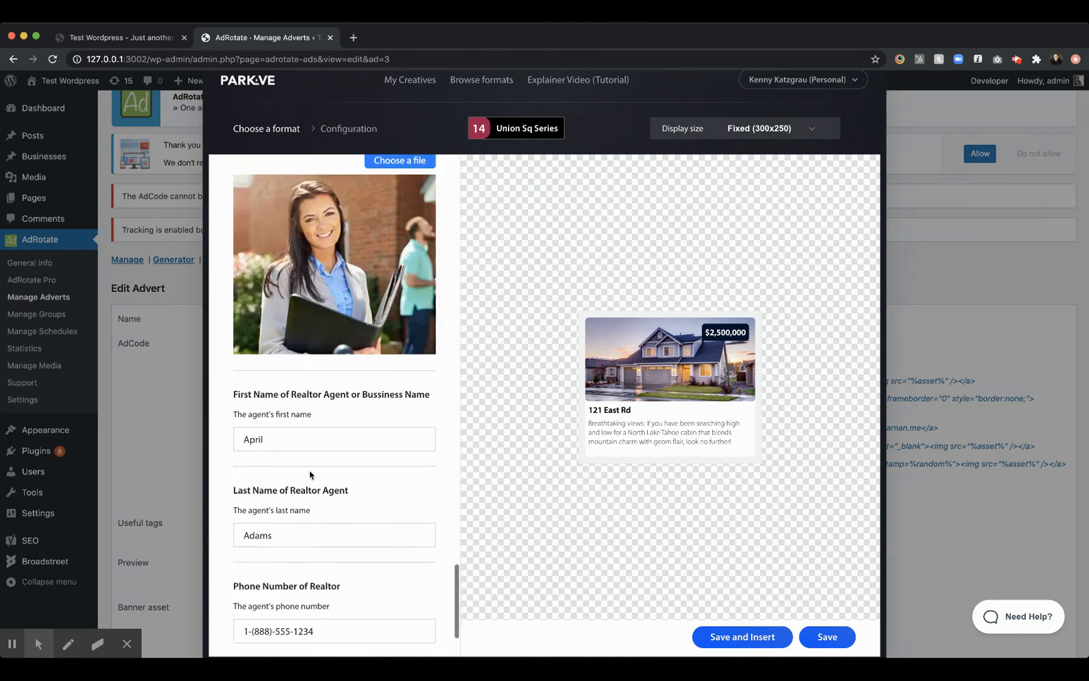
{"action": "scroll", "scroll_direction": "down", "scroll_amount": 3}
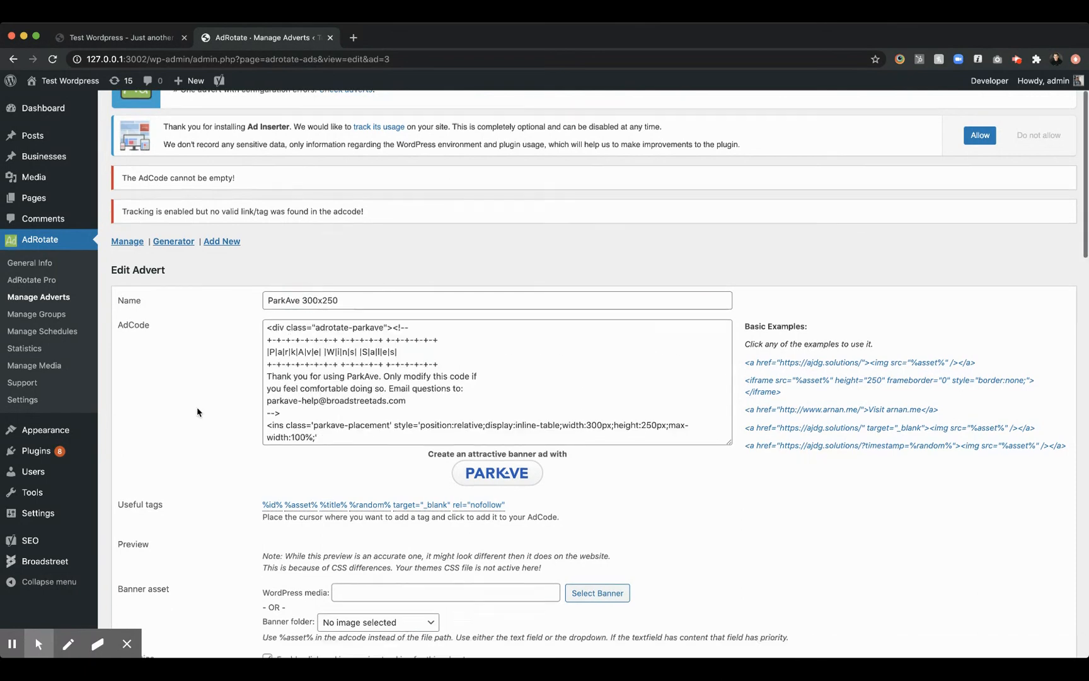
Save the ParkAve 300x250 advert and reopen it from Manage Adverts.
{"action": "left_click", "coordinate": [139, 500]}
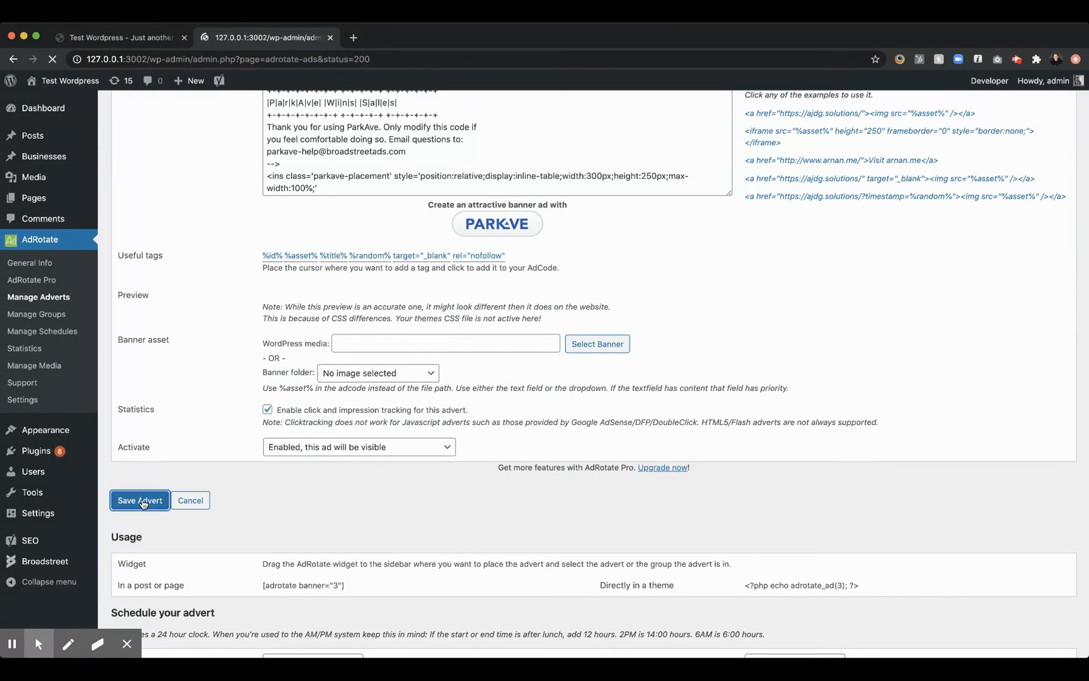
{"action": "left_click", "coordinate": [140, 501]}
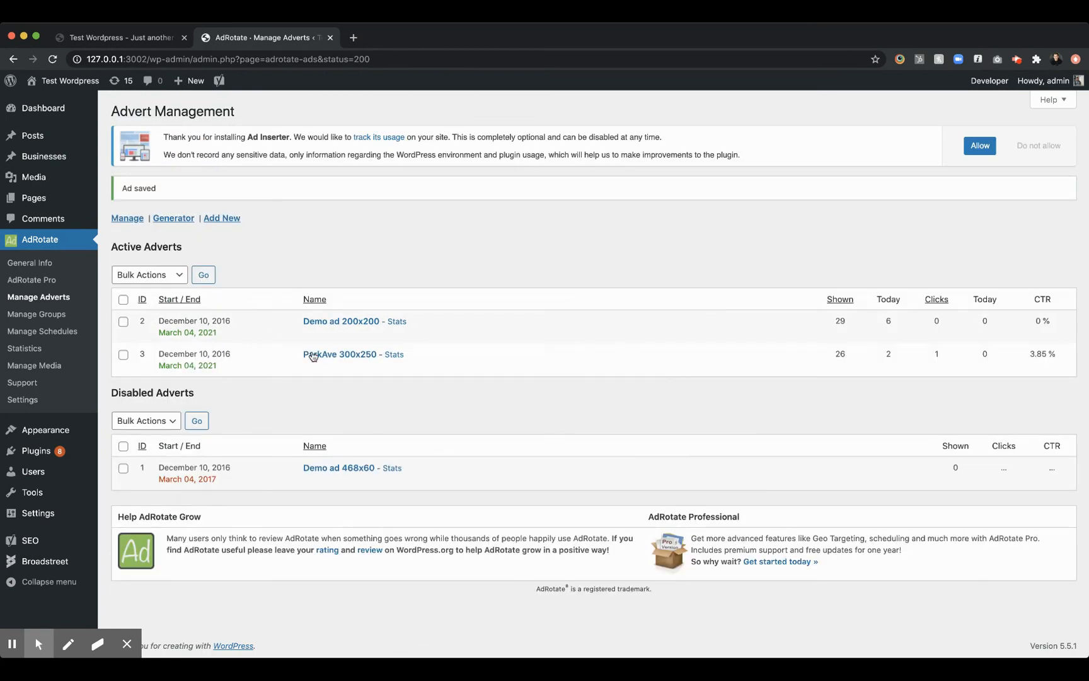
{"action": "left_click", "coordinate": [339, 354]}
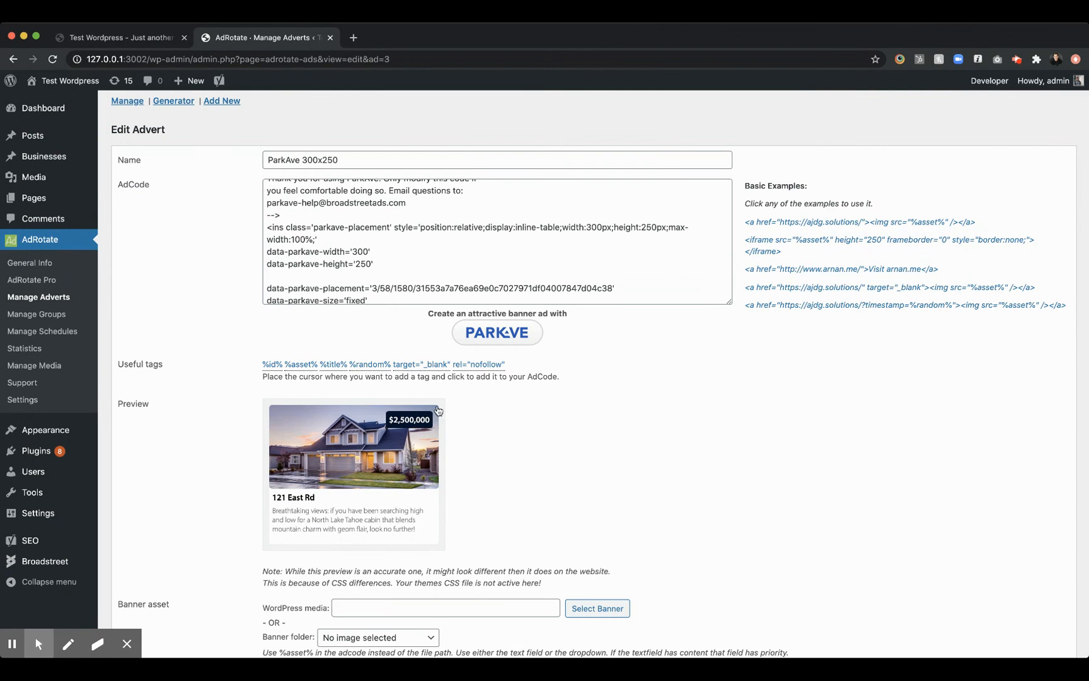
{"action": "mouse_move", "coordinate": [350, 461]}
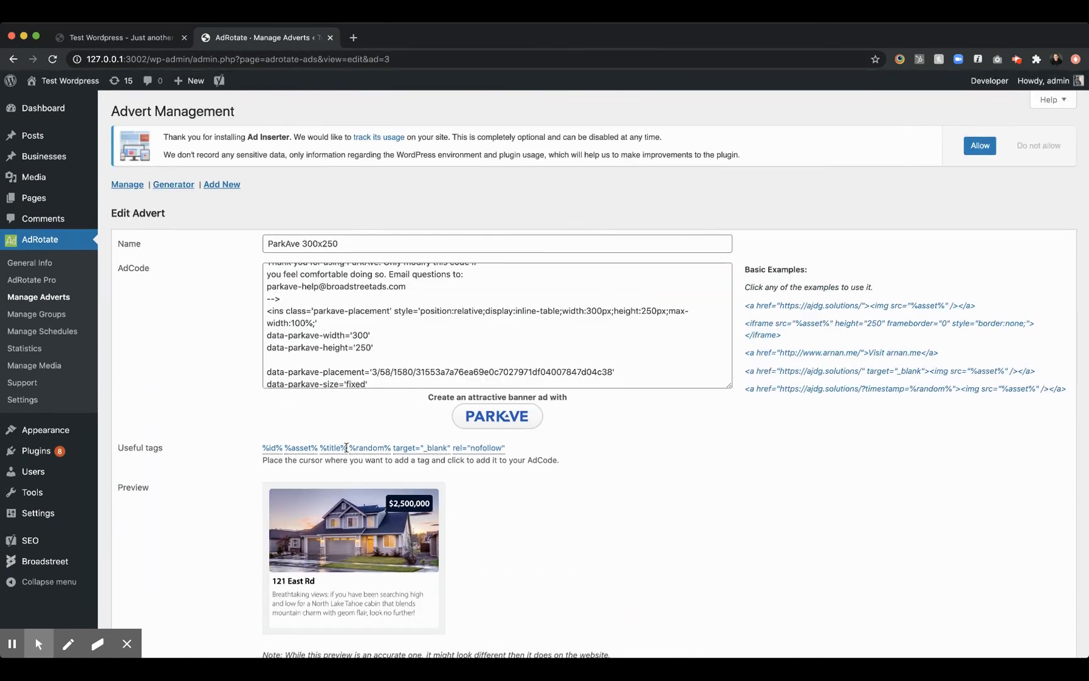
View the live site's sidebar to confirm the real estate banner, then return to admin.
{"action": "left_click", "coordinate": [119, 36]}
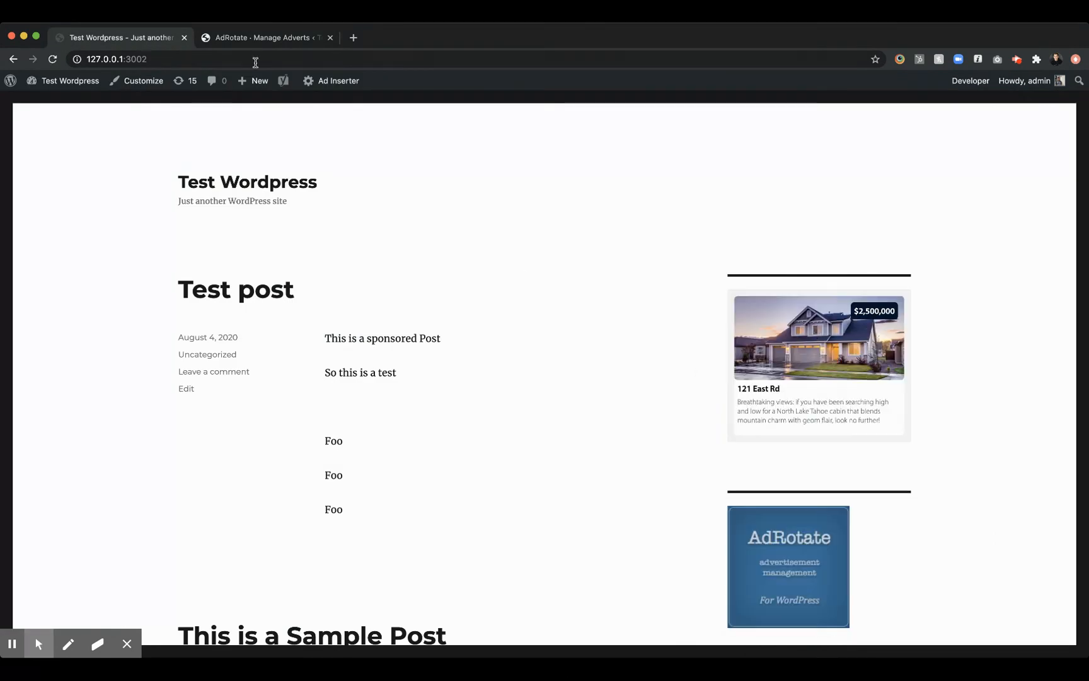
{"action": "left_click", "coordinate": [264, 38]}
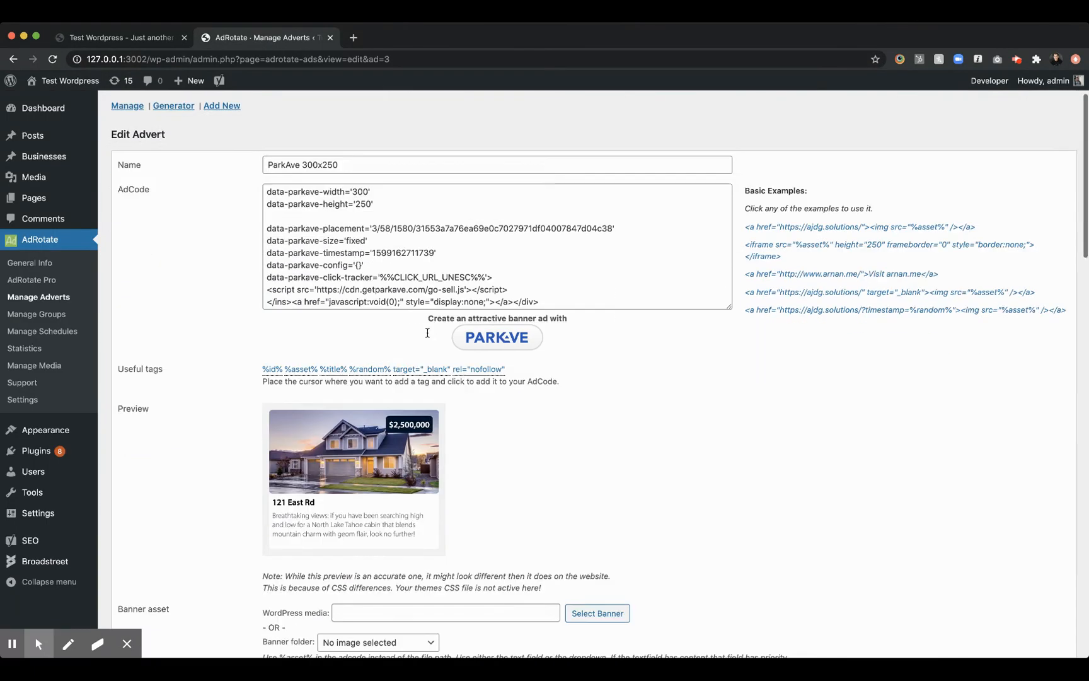
{"action": "scroll", "scroll_direction": "down", "scroll_amount": 3}
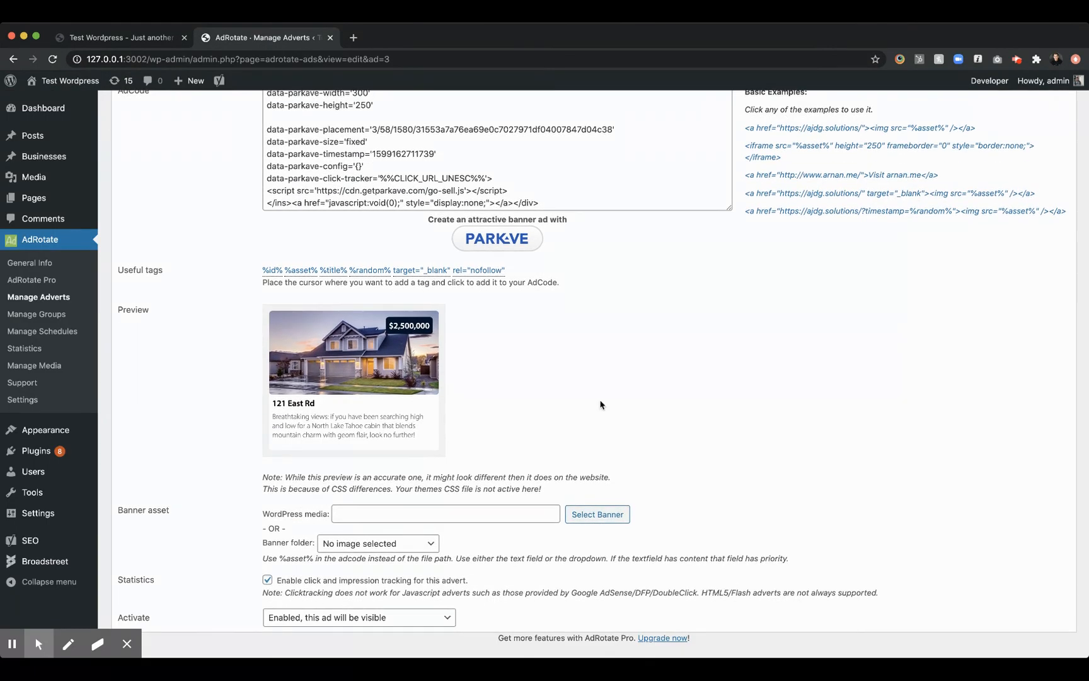
{"action": "scroll", "scroll_direction": "down", "scroll_amount": 3}
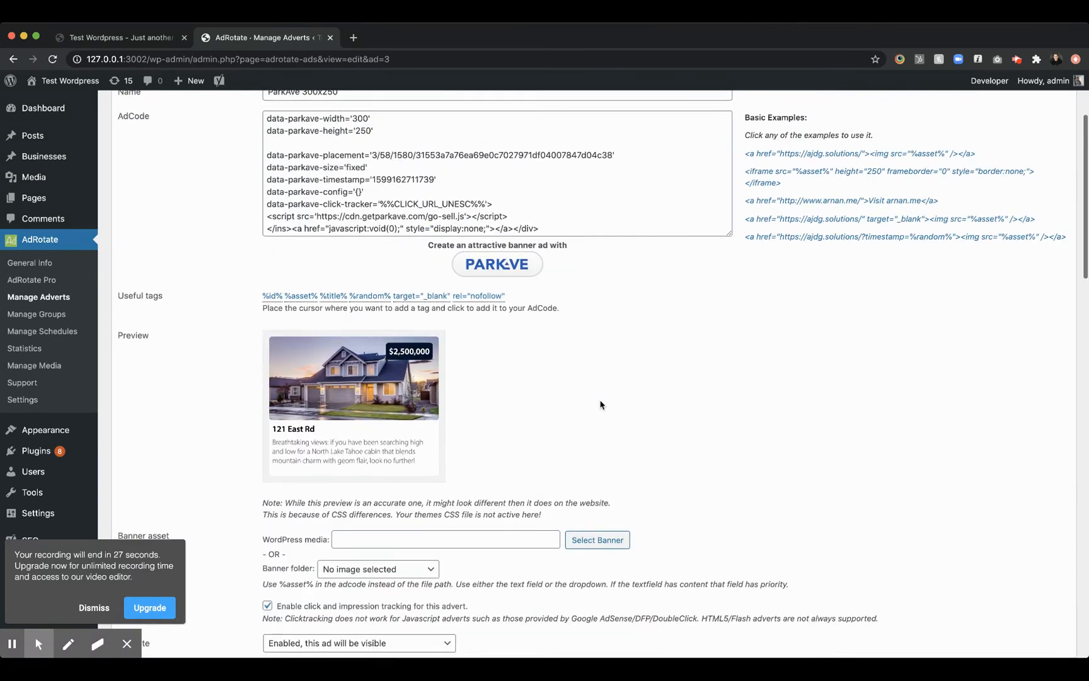
{"action": "scroll", "scroll_direction": "up", "scroll_amount": 3}
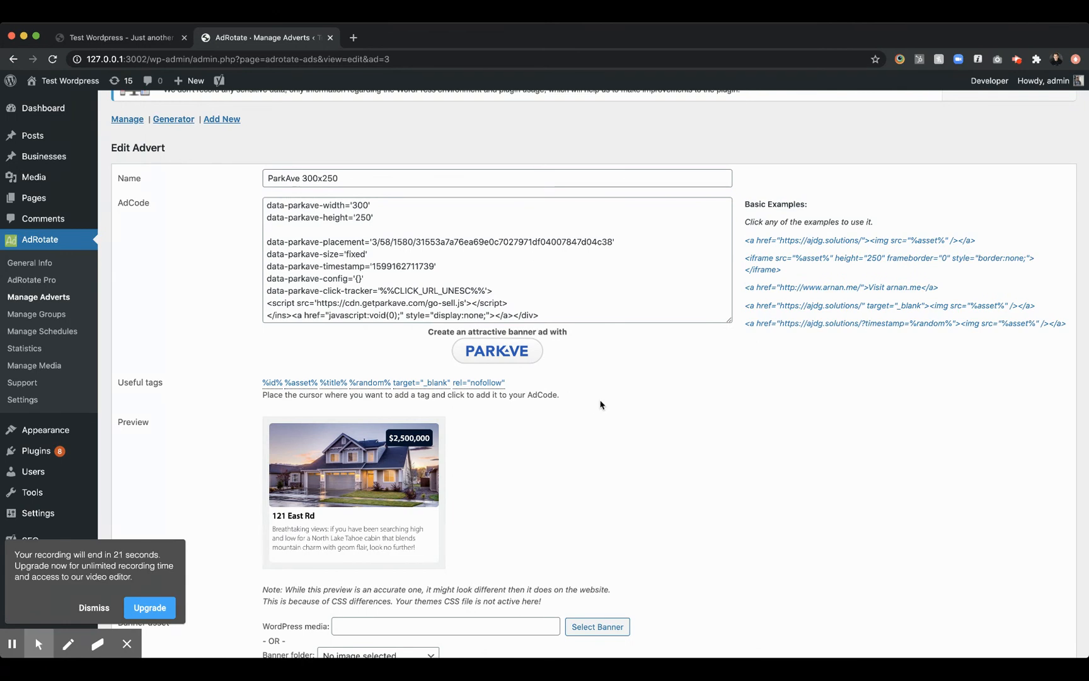
{"action": "mouse_move", "coordinate": [180, 484]}
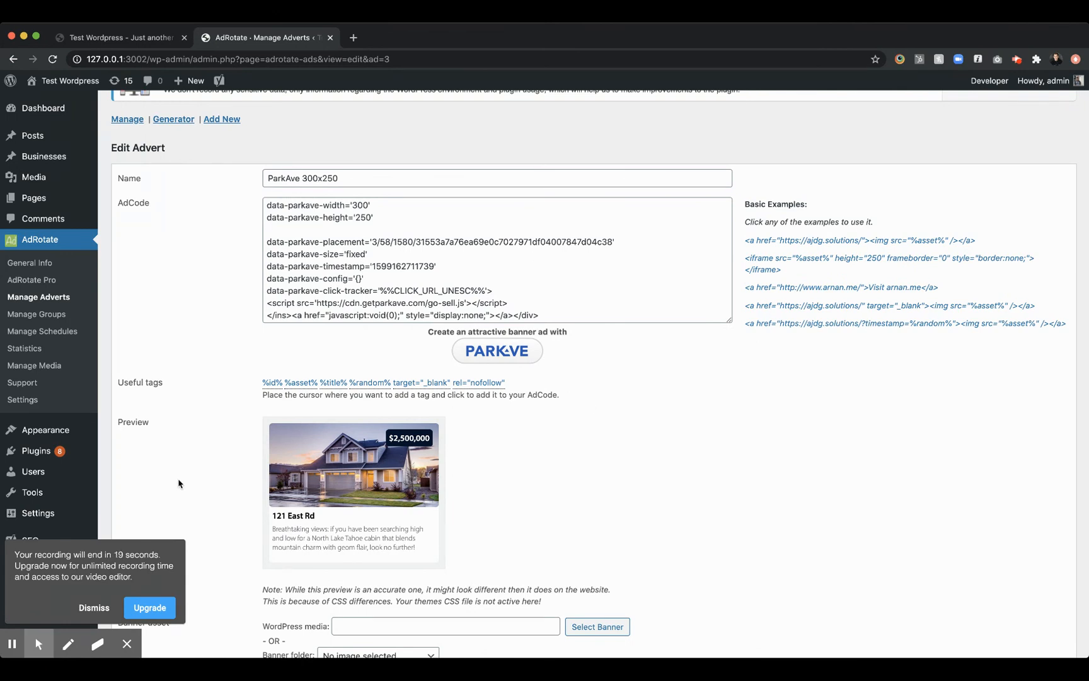
{"action": "mouse_move", "coordinate": [155, 503]}
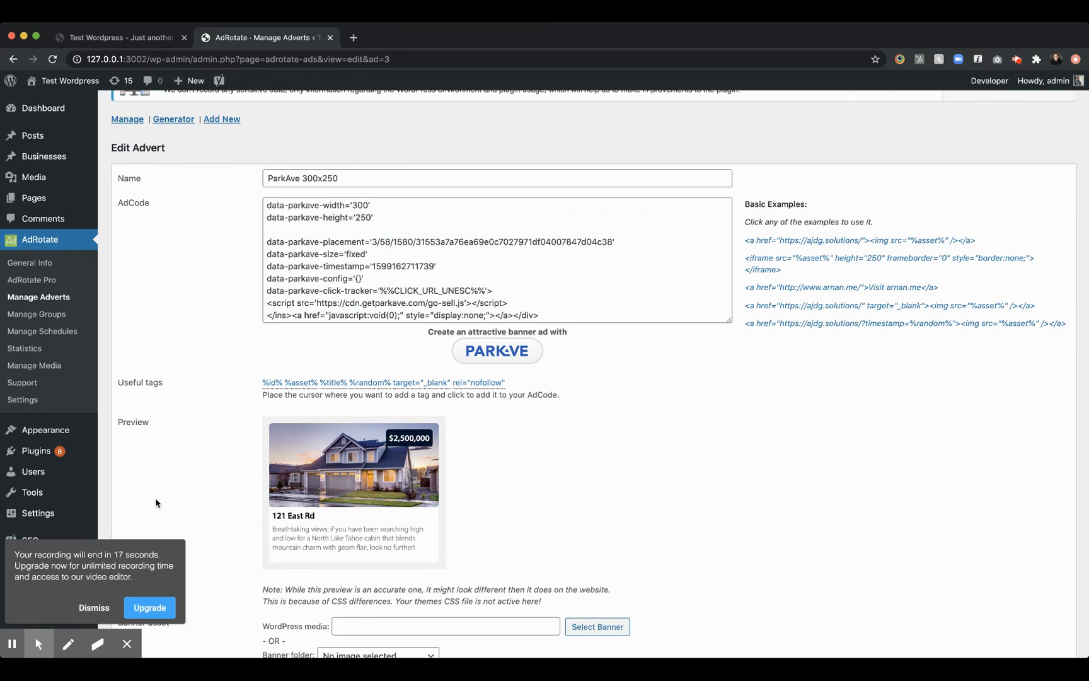
{"action": "mouse_move", "coordinate": [120, 546]}
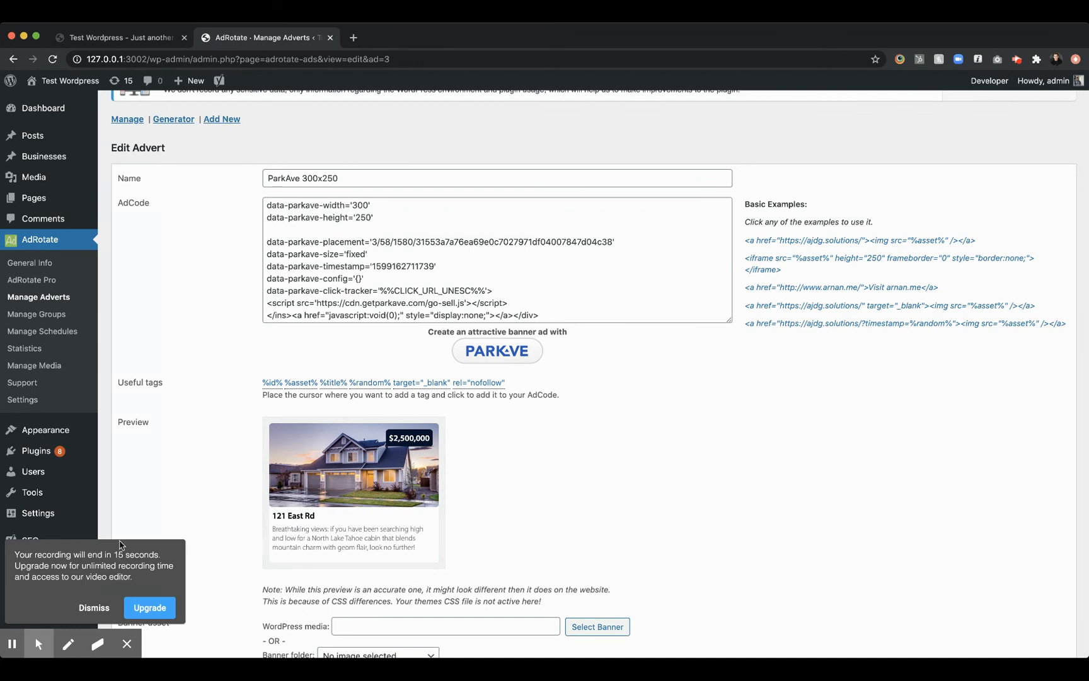